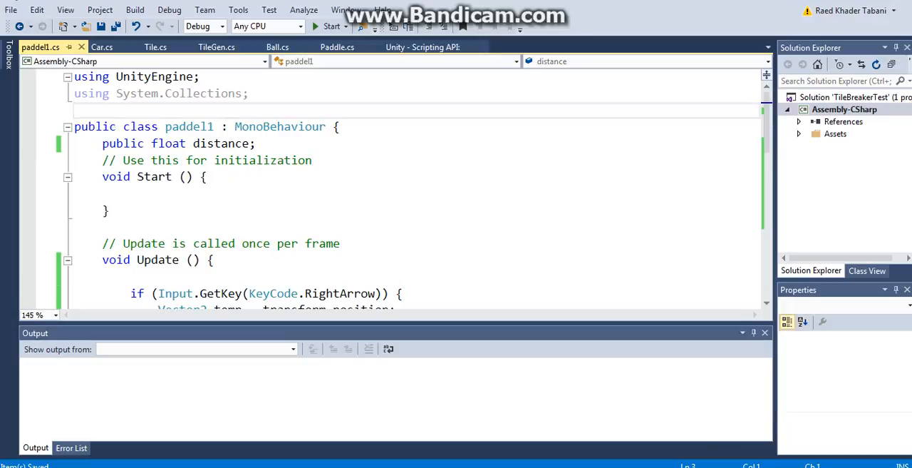
# Add a 'using System.IO.Ports;' directive to the paddle script
pyautogui.write('using S')
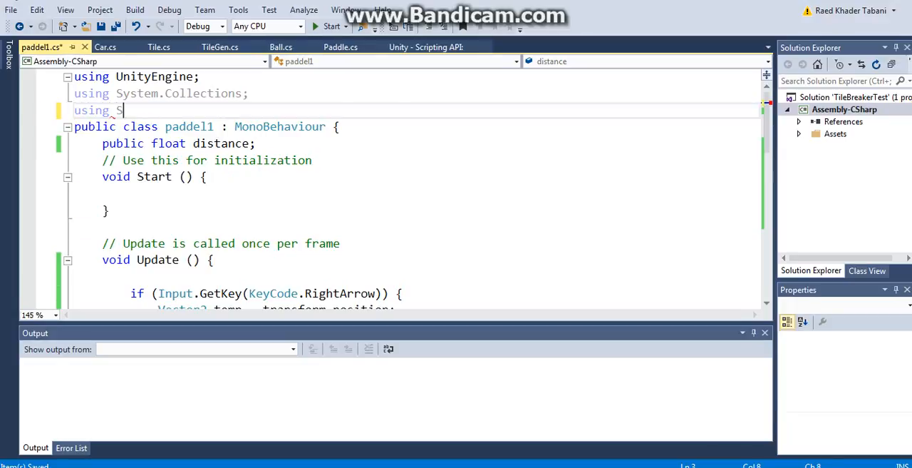
pyautogui.write('ystem.IO.Ports;')
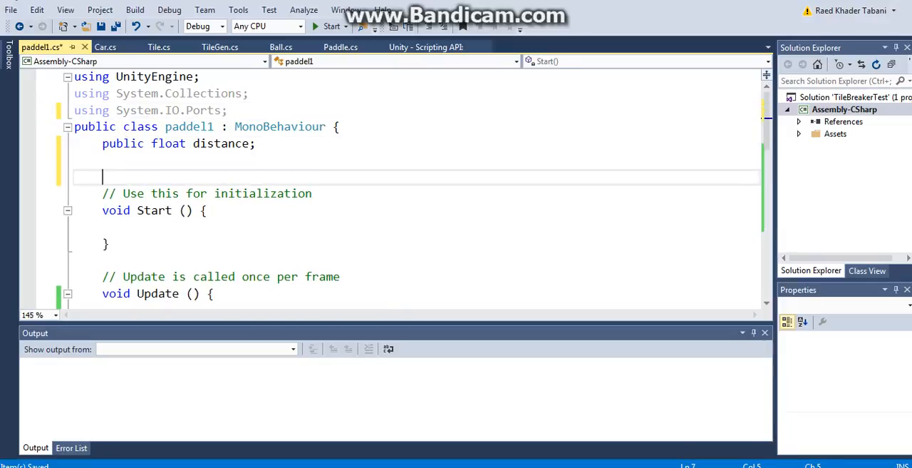
# Declare 'SerialPort stream = new SerialPort(@"\\.\"+"COM11",9600);' below the distance field
pyautogui.write('SerialPort')
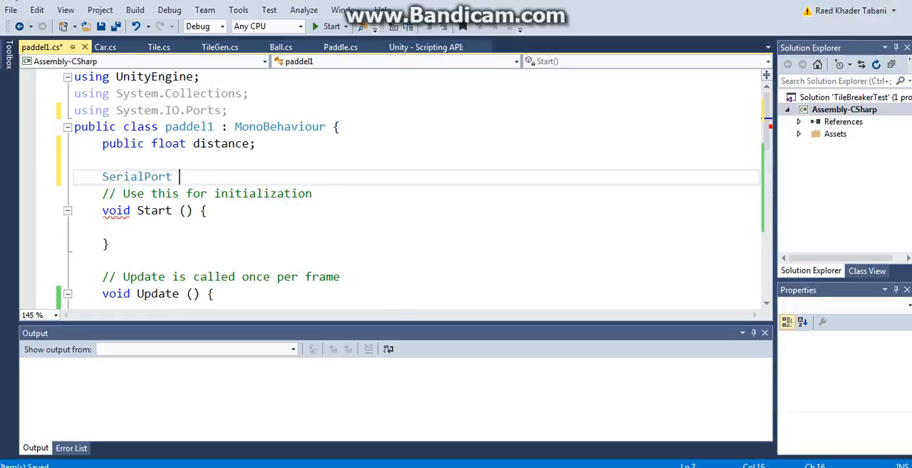
pyautogui.write('stream')
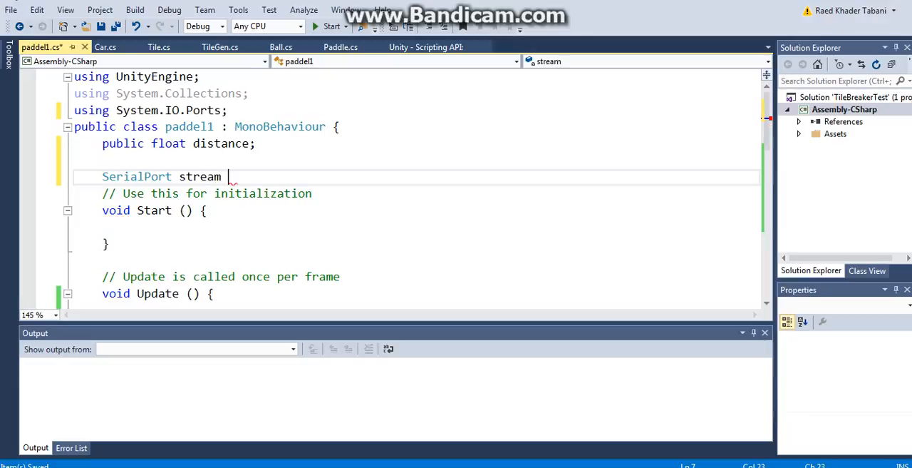
pyautogui.write('= new S')
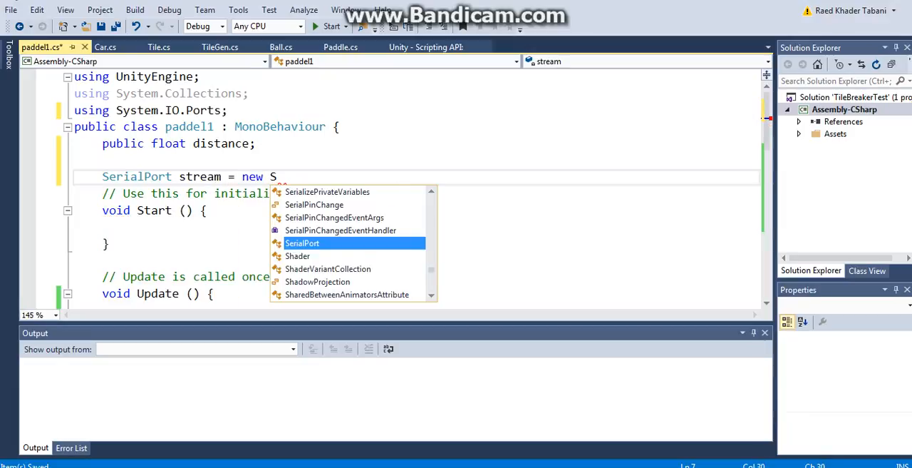
pyautogui.write('erialPort();')
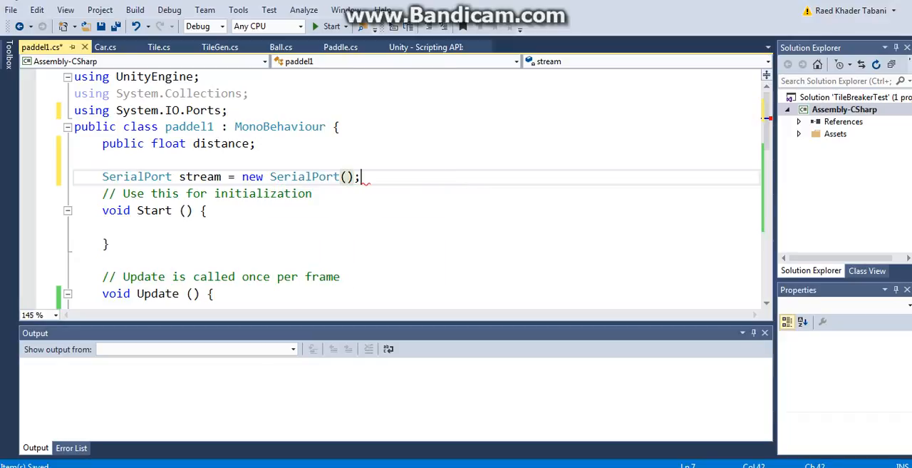
pyautogui.write('"COM')
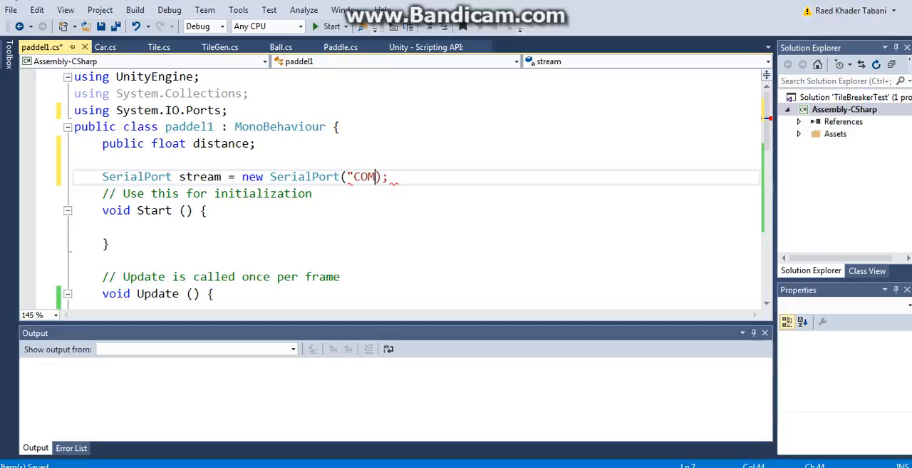
pyautogui.write('9')
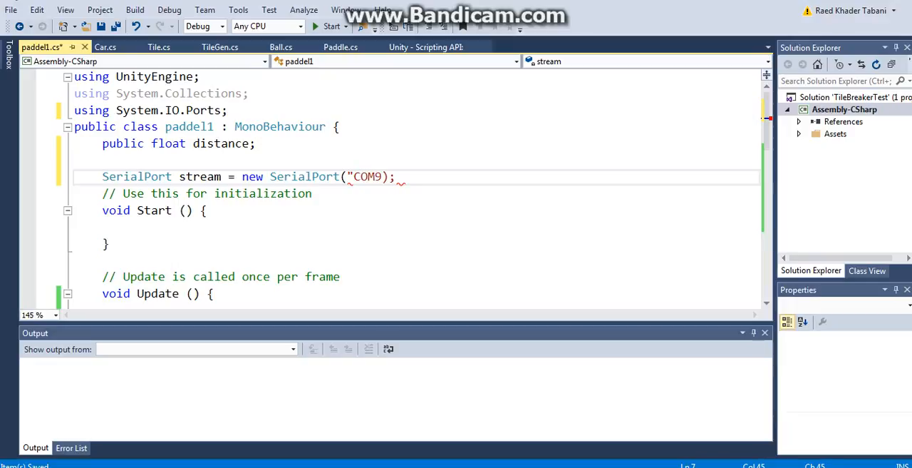
pyautogui.write(',960')
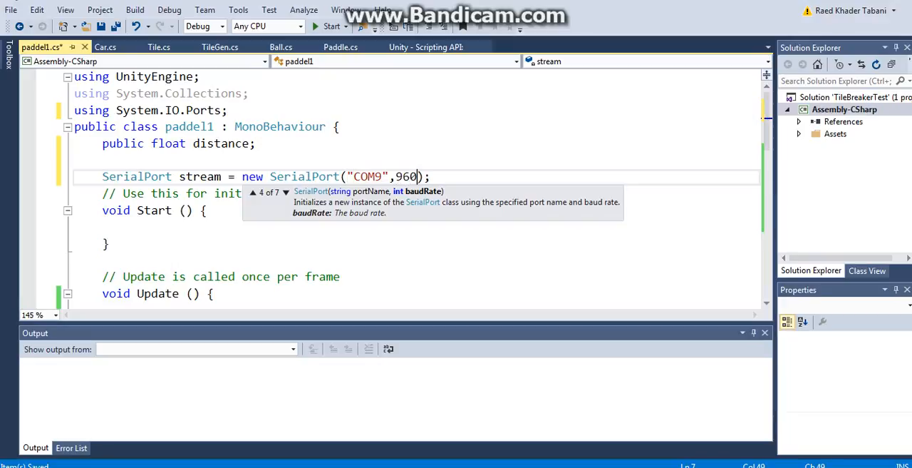
pyautogui.write('0')
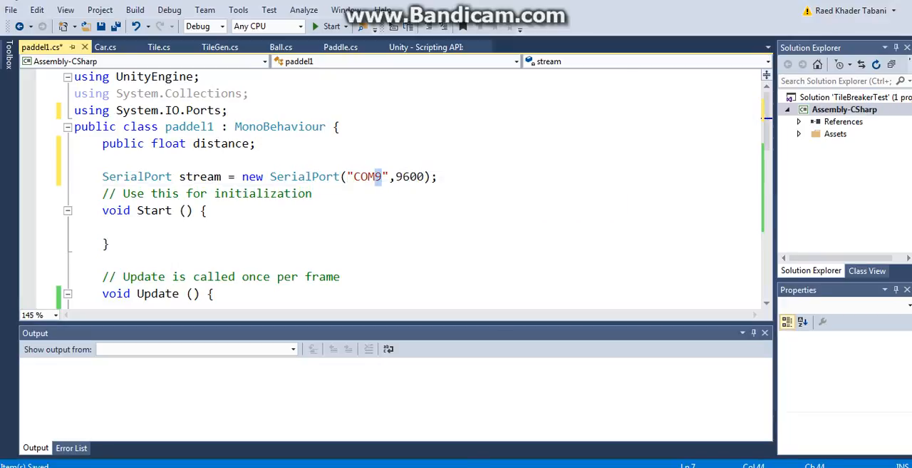
pyautogui.write('11')
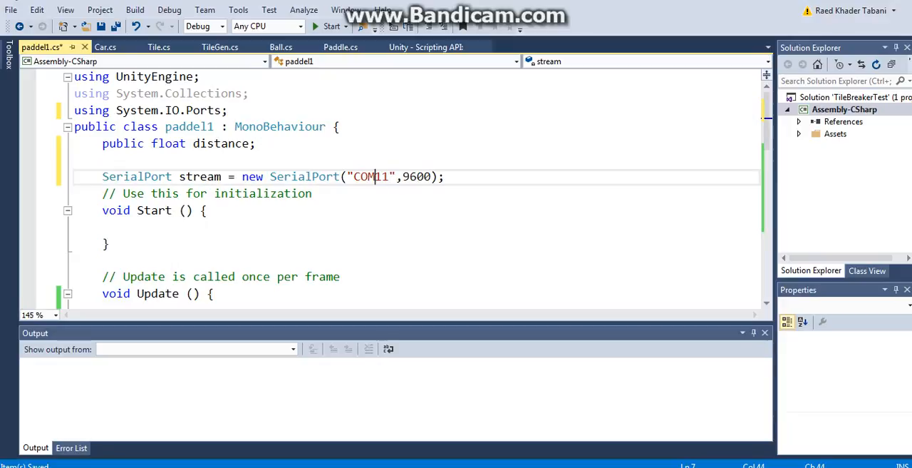
pyautogui.write('@')
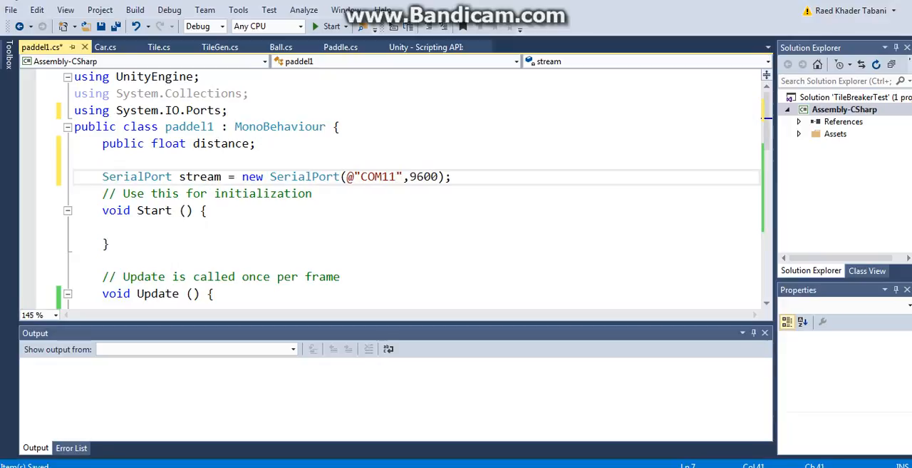
pyautogui.write('\\\\')
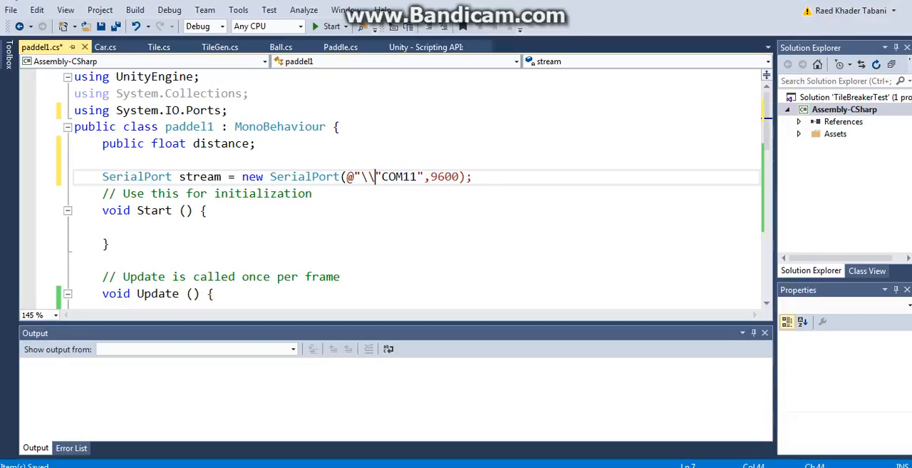
pyautogui.write('.\\')
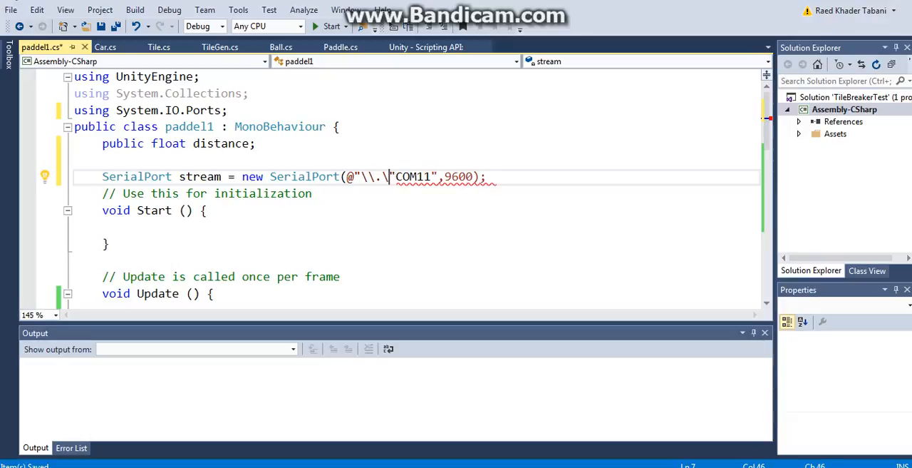
pyautogui.write('+')
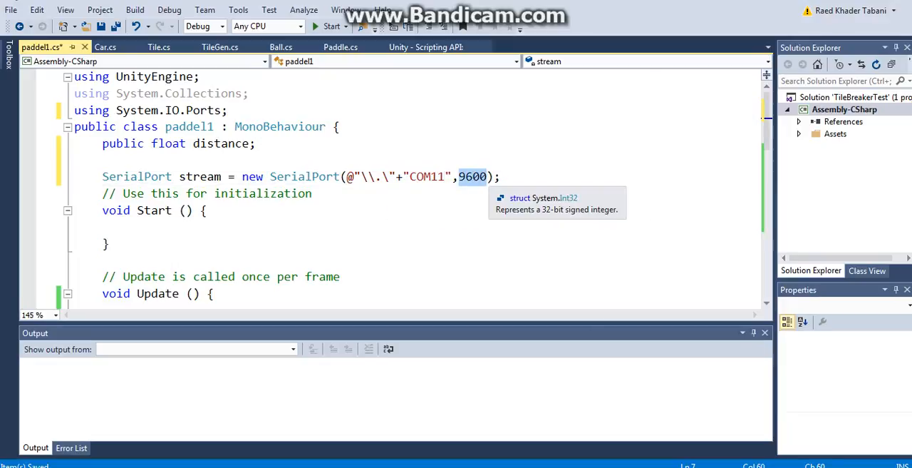
# Inside Start(), add 'stream.Open();' and 'stream.ReadTimeout = 25;'
pyautogui.click(142, 227)
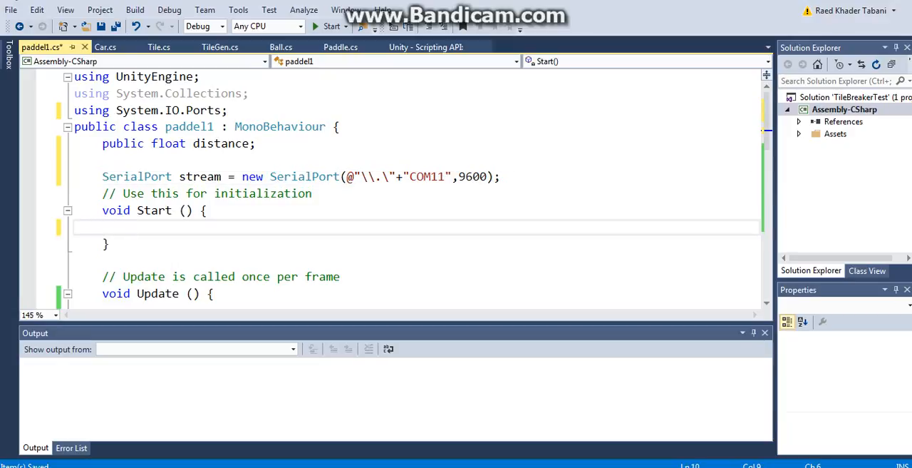
pyautogui.write('stream.Open();')
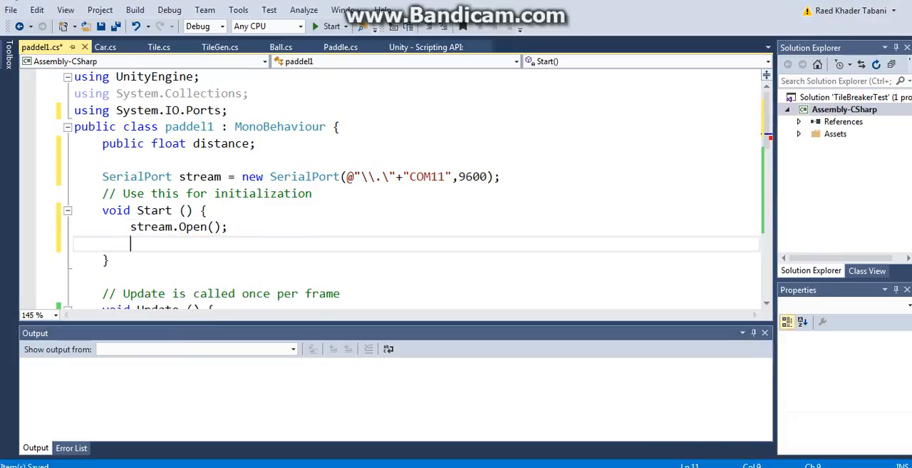
pyautogui.write('stream.ReadTimeout = 25;')
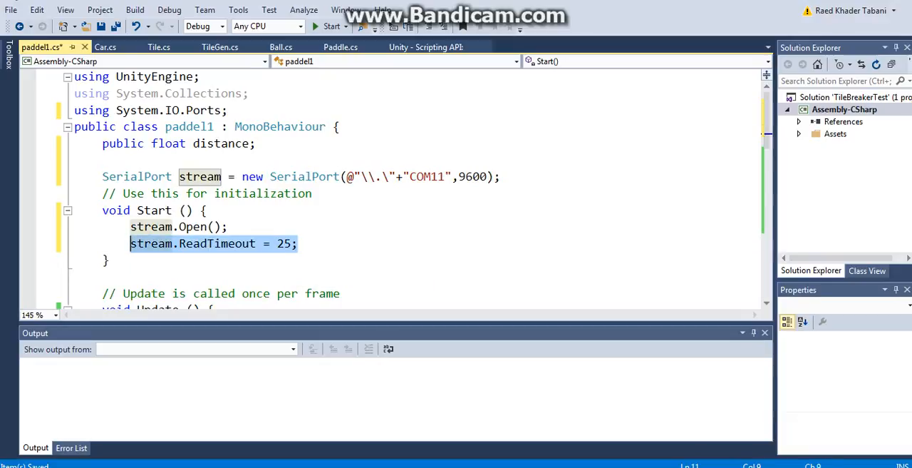
pyautogui.scroll(-3)
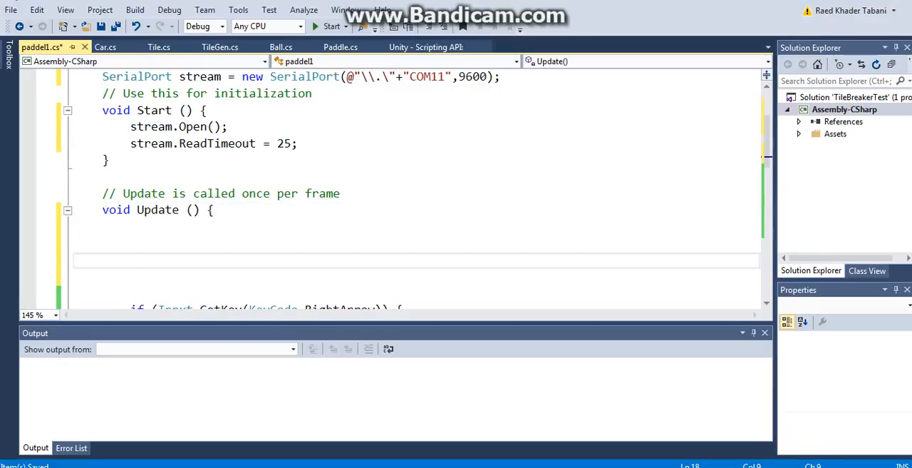
# In Update(), add 'if(stream.IsOpen)' with a try block and 'catch (System.Exception)'
pyautogui.write('if(')
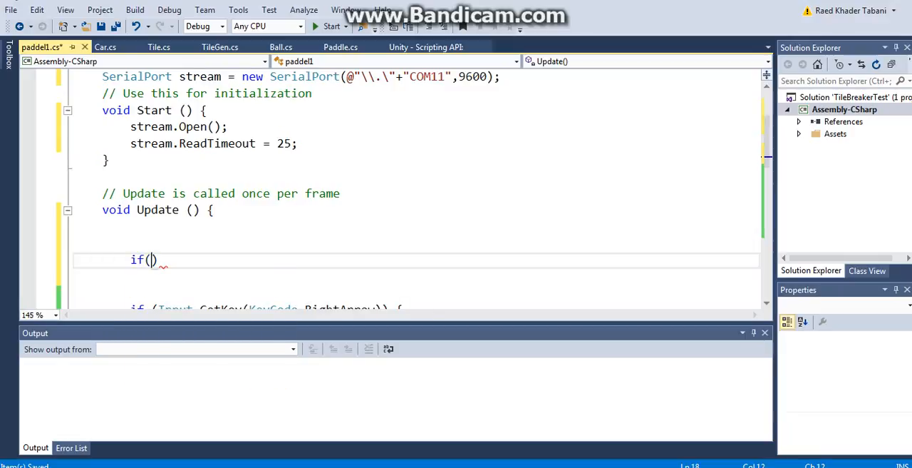
pyautogui.write('stream')
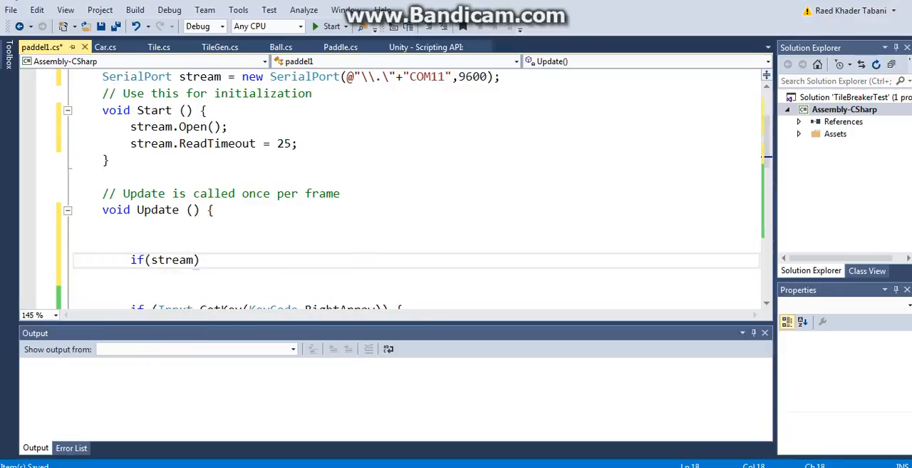
pyautogui.write('.IsOpen')
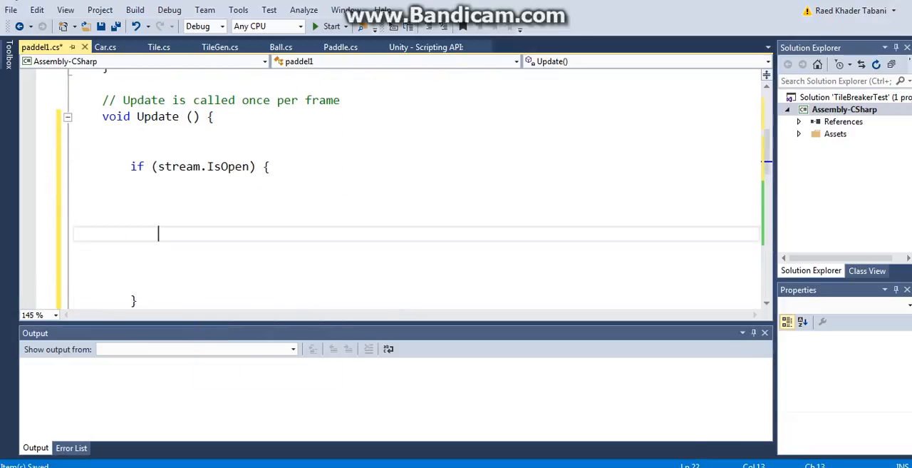
pyautogui.write('try { }c')
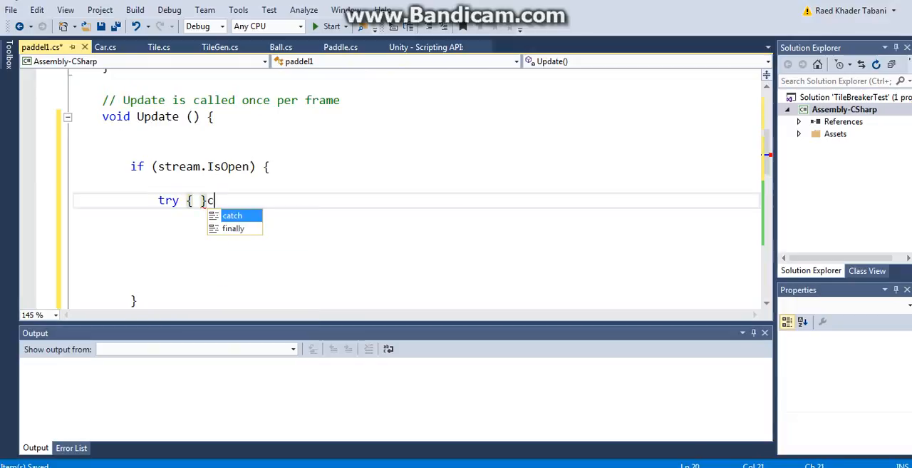
pyautogui.write('atch () {')
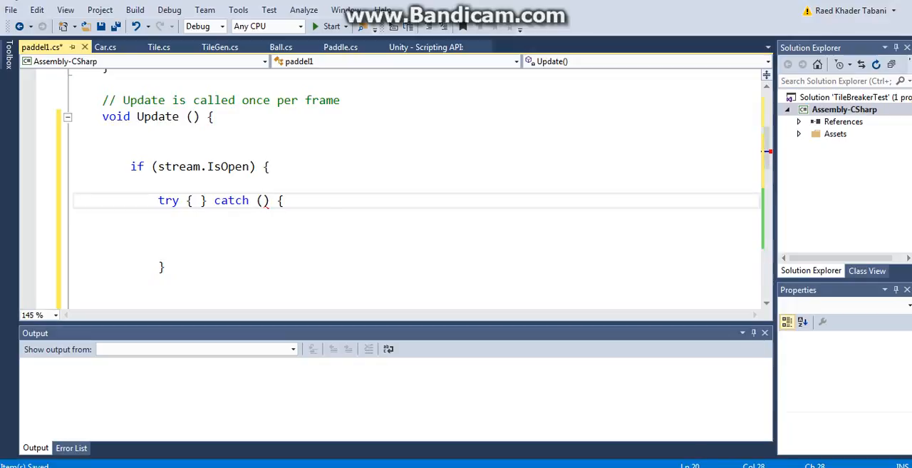
pyautogui.write('Ex')
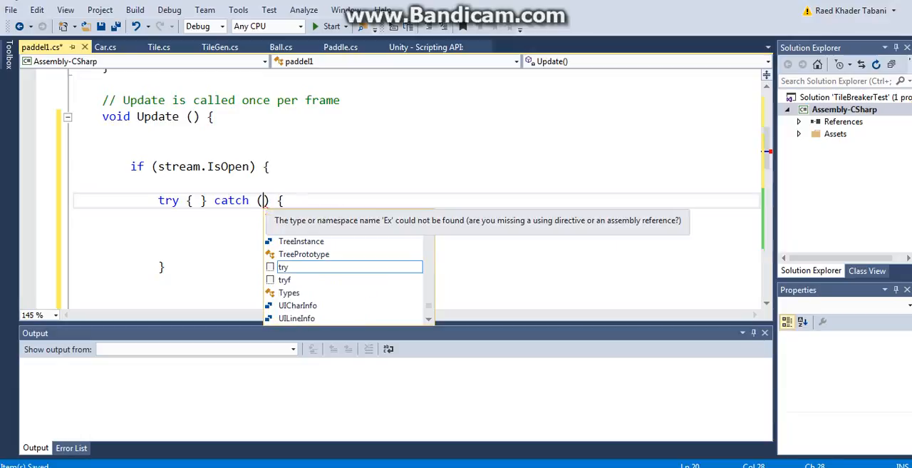
pyautogui.write('Syste')
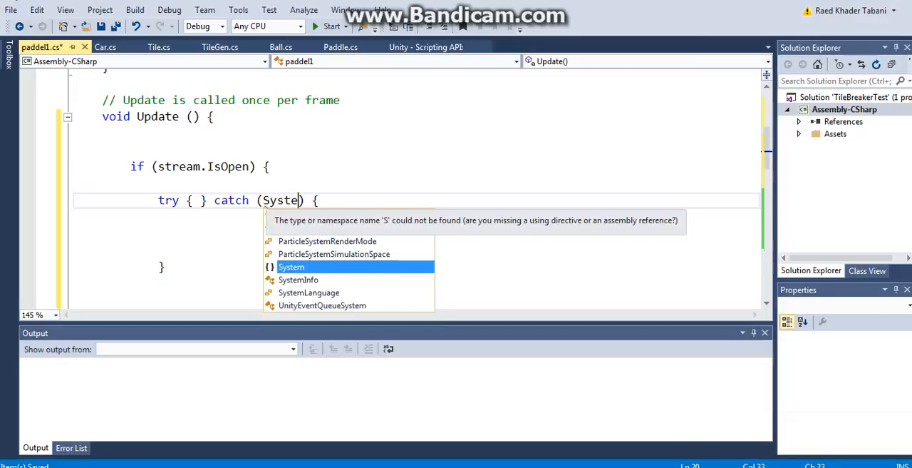
pyautogui.write('m.e')
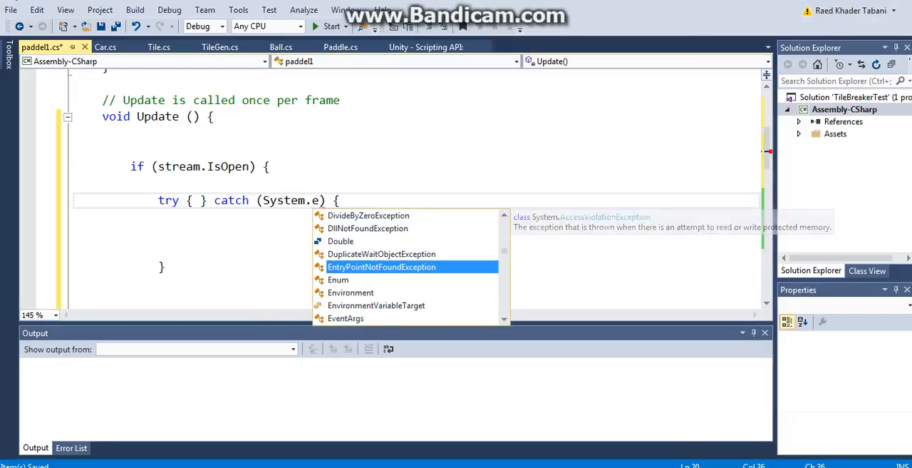
pyautogui.write('xception')
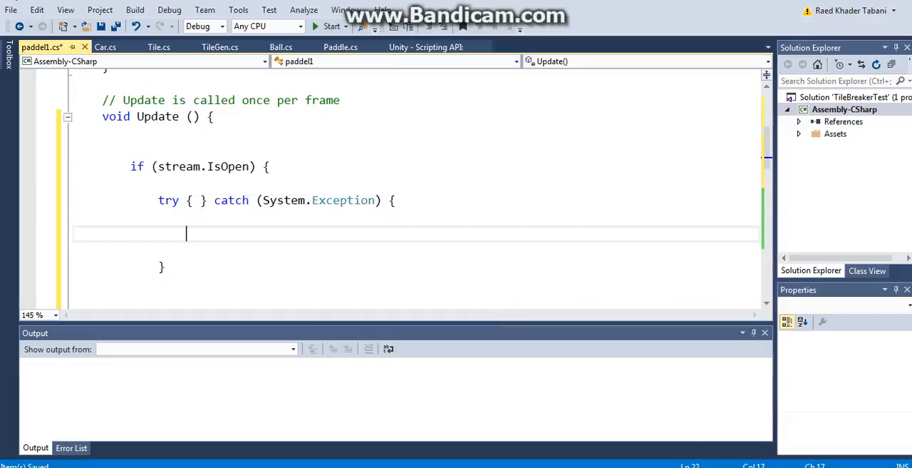
# Write 'Debug.Log("timeout");' inside the catch block
pyautogui.write('Debug.l')
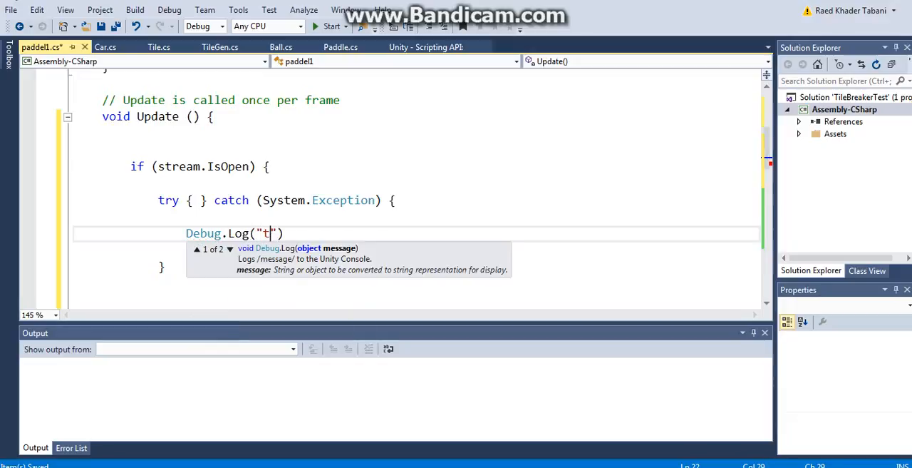
pyautogui.write('imeout')
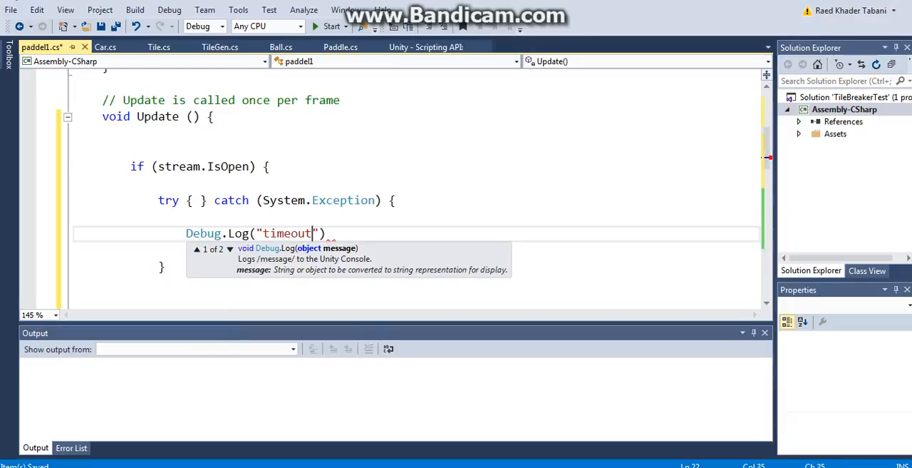
pyautogui.write(');')
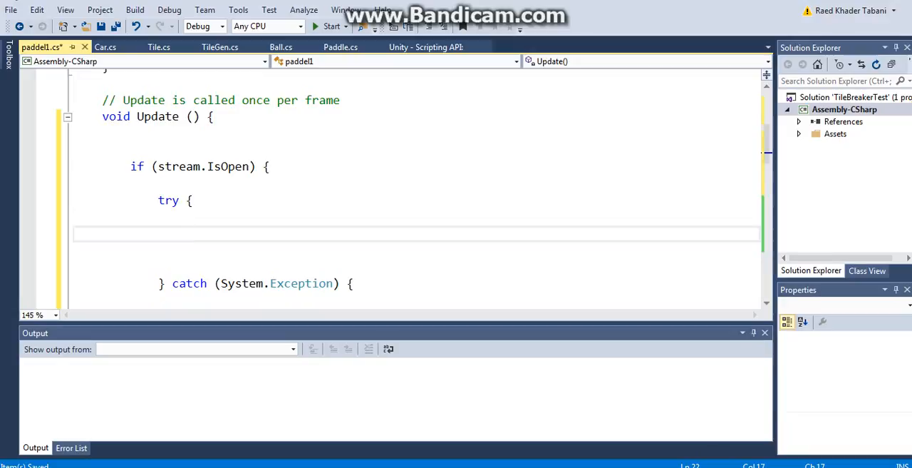
# Inside the try block, write 'int data = stream.ReadByte();'
pyautogui.write('int da')
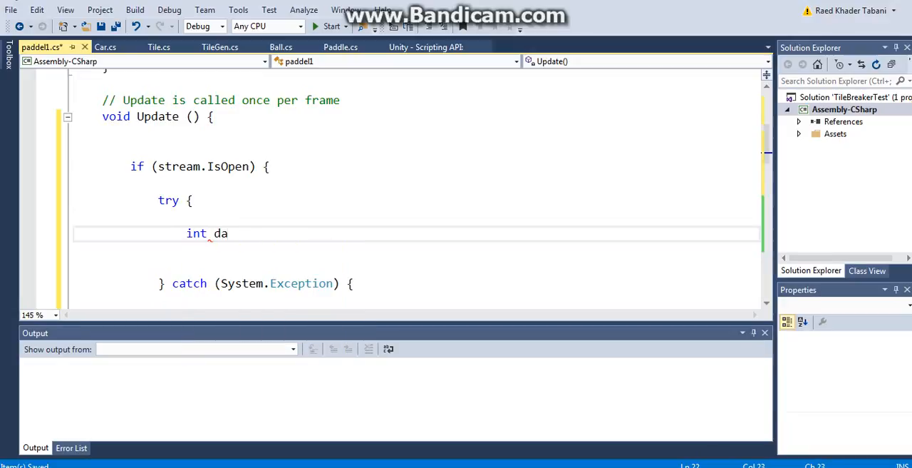
pyautogui.write('ta')
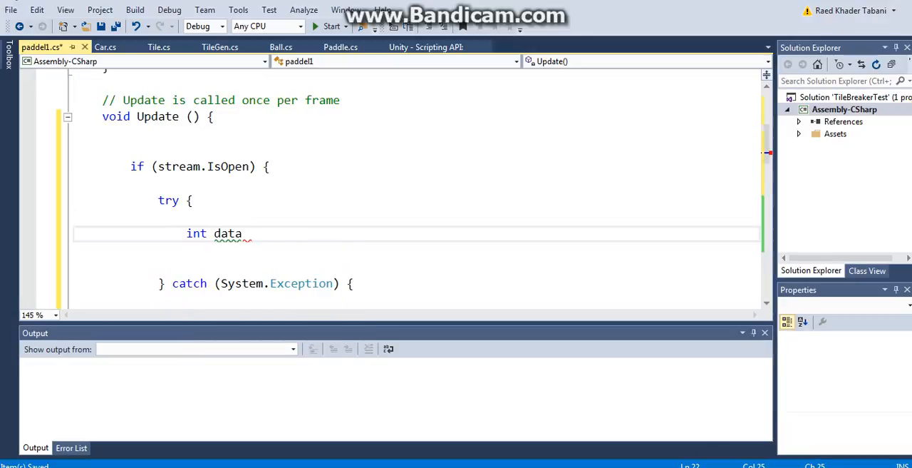
pyautogui.write('= stream.ReadByte')
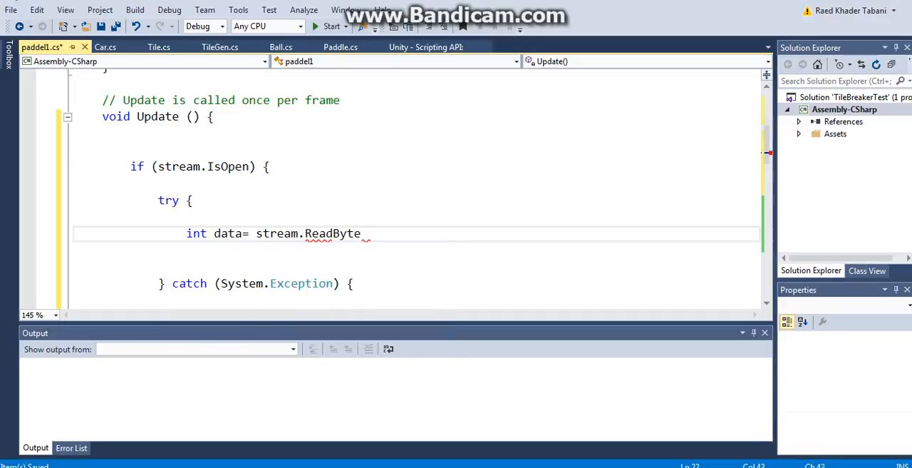
pyautogui.write('();')
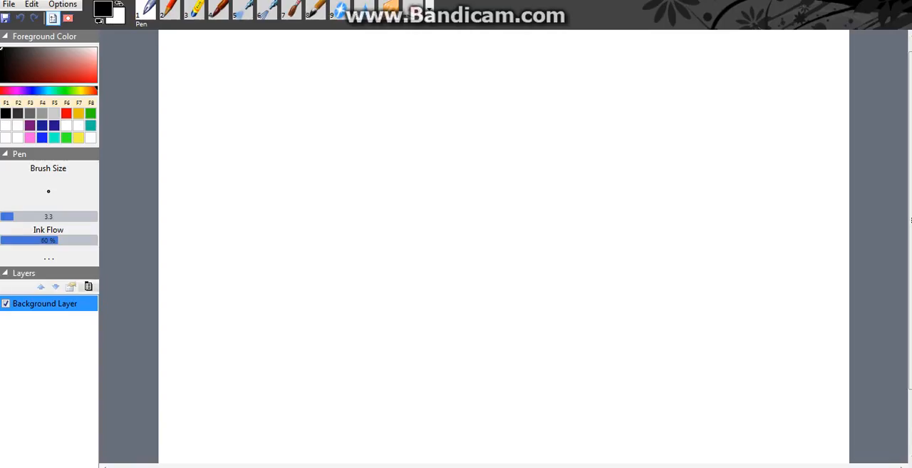
# Sketch crossing axes with -5 and 5 marked and a brace labelling the span as 10
pyautogui.moveTo(379, 60); pyautogui.dragTo(383, 135)
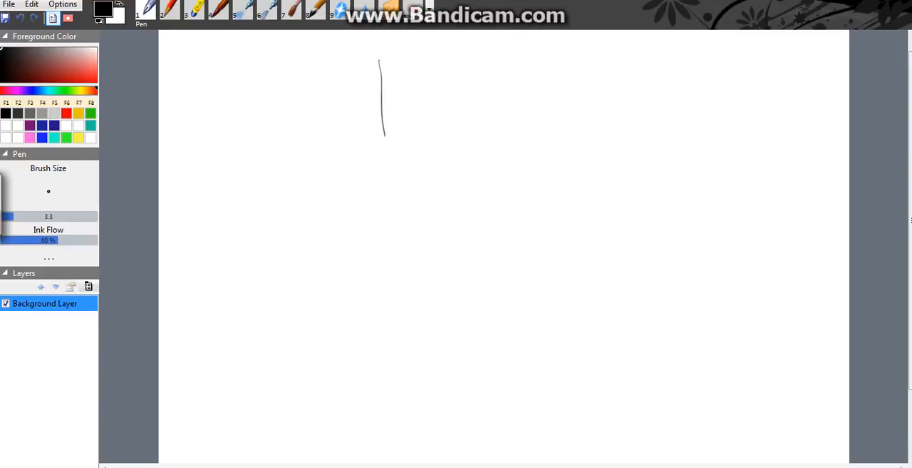
pyautogui.moveTo(202, 205); pyautogui.dragTo(590, 191)
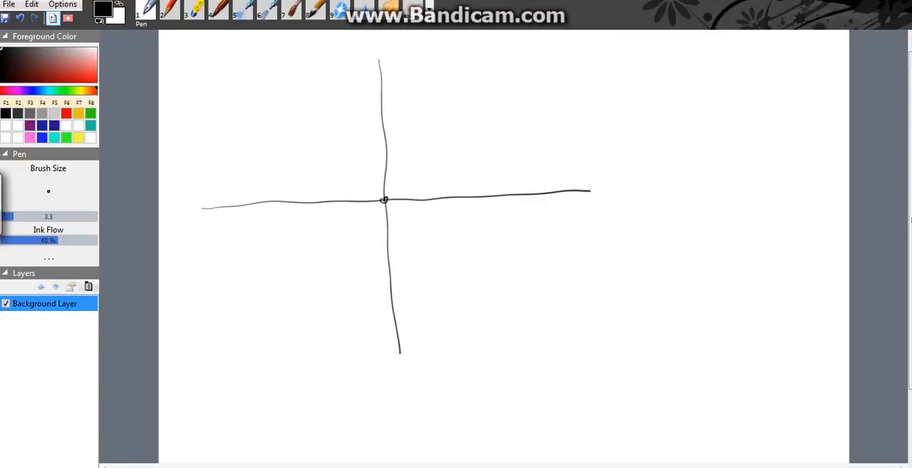
pyautogui.moveTo(291, 186); pyautogui.dragTo(311, 207)
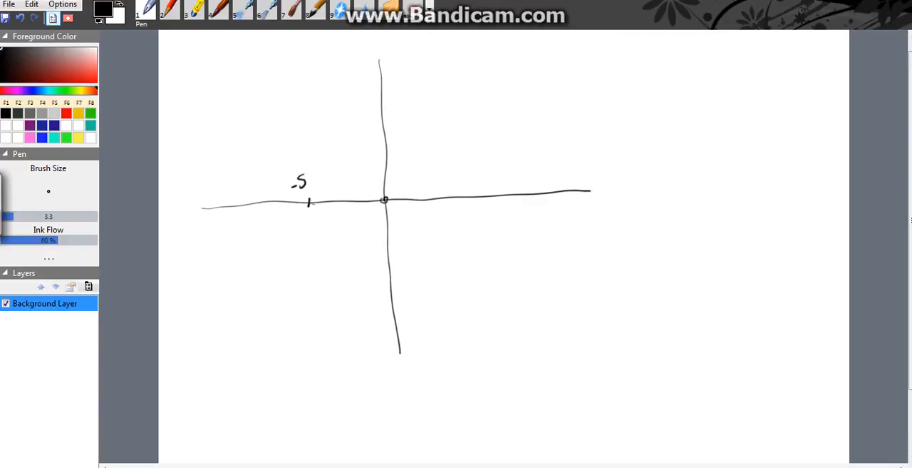
pyautogui.moveTo(461, 171); pyautogui.dragTo(462, 207)
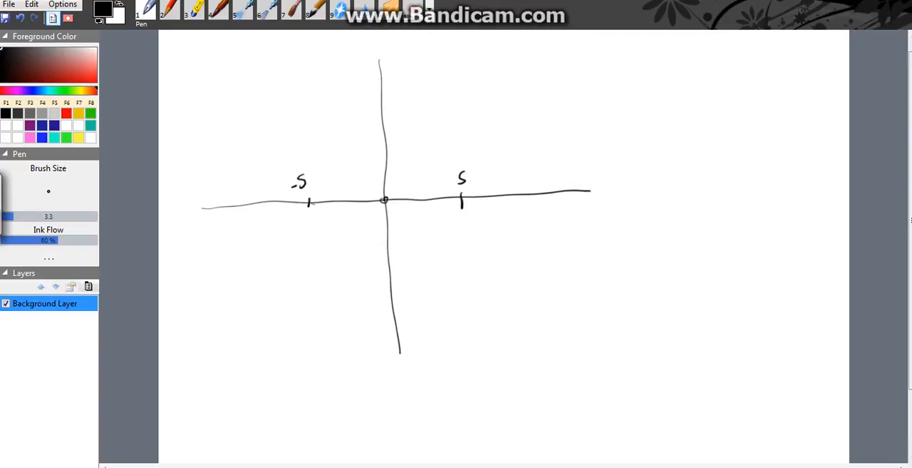
pyautogui.moveTo(317, 227); pyautogui.dragTo(441, 228)
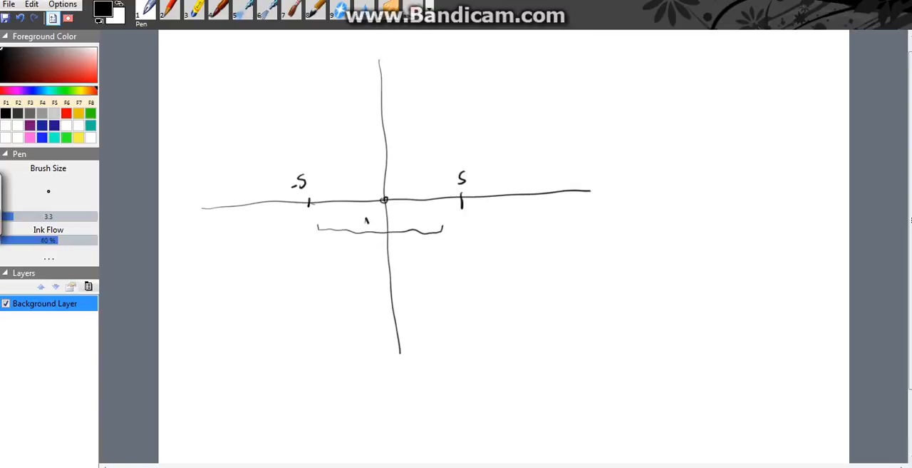
pyautogui.moveTo(368, 223); pyautogui.dragTo(382, 222)
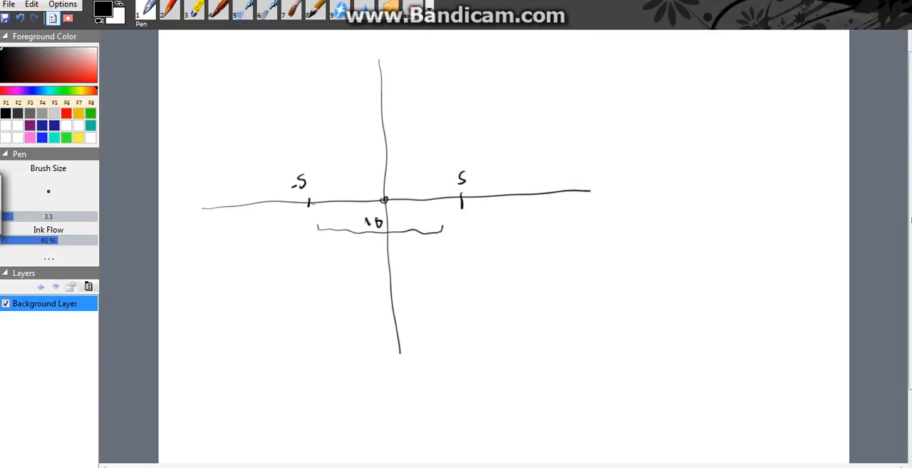
# Draw the incoming 0 to 20 range lines with arrows mapping their ends onto -5 and 5
pyautogui.moveTo(447, 85); pyautogui.dragTo(459, 117)
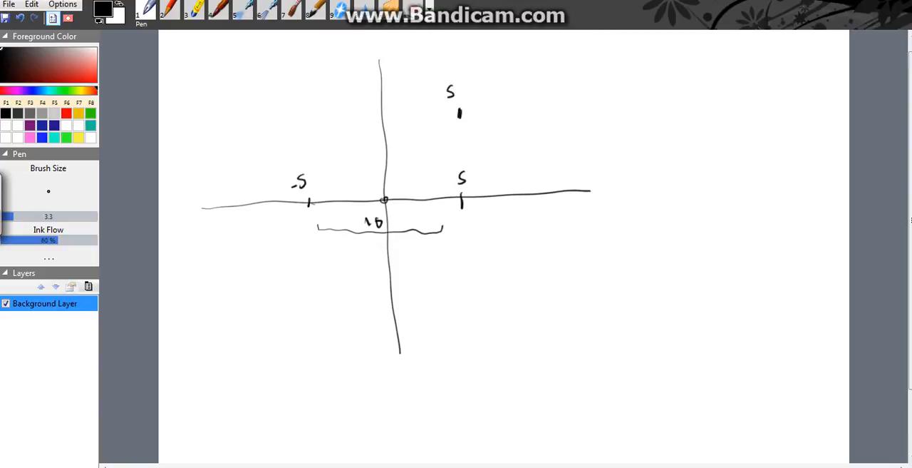
pyautogui.moveTo(473, 114); pyautogui.dragTo(758, 114)
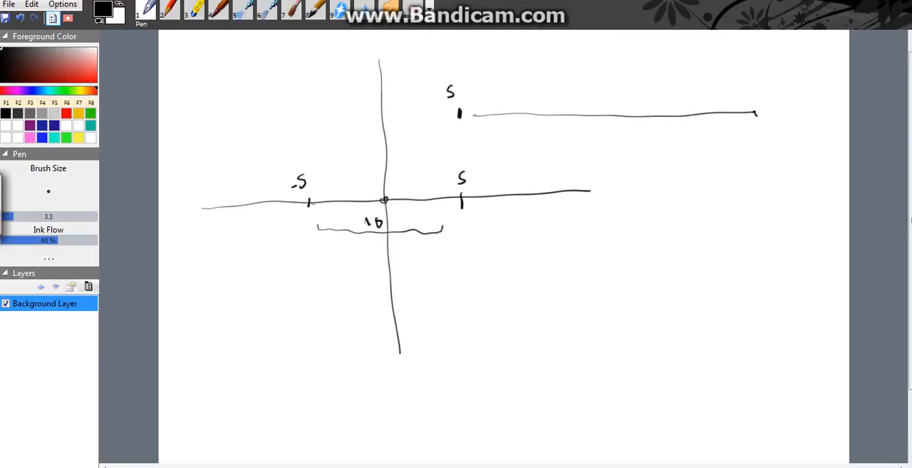
pyautogui.moveTo(598, 78); pyautogui.dragTo(753, 88)
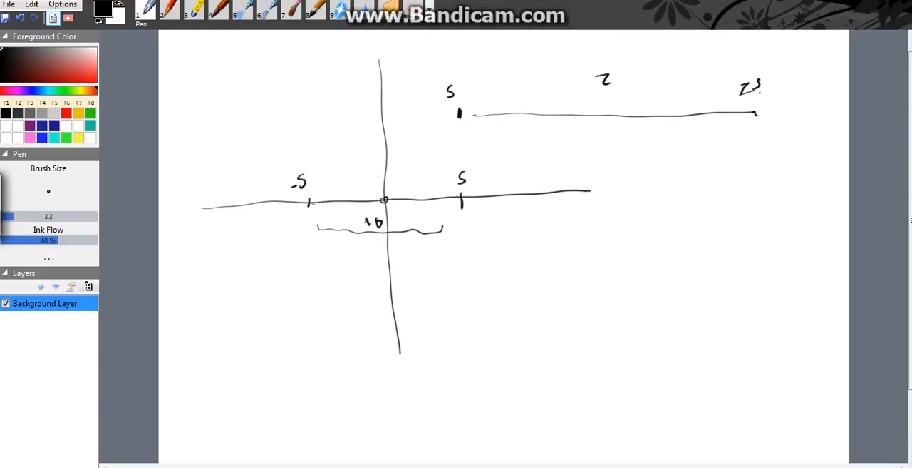
pyautogui.moveTo(601, 86); pyautogui.dragTo(627, 74)
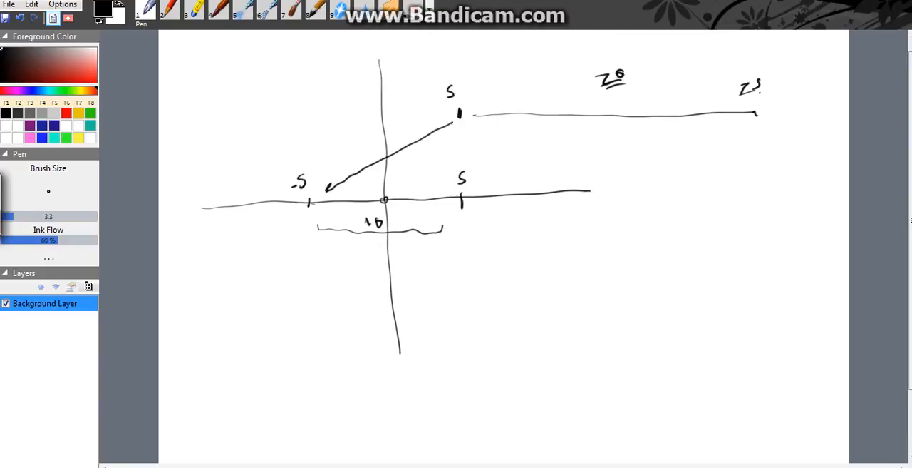
pyautogui.moveTo(483, 181); pyautogui.dragTo(749, 126)
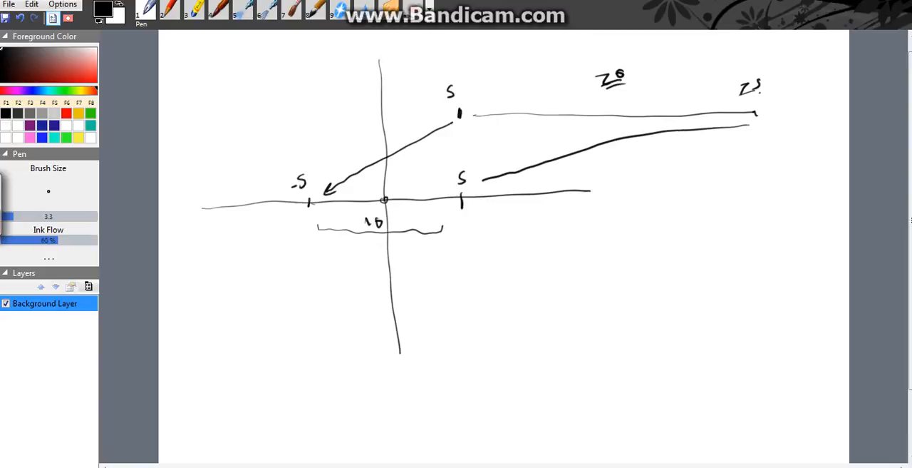
pyautogui.moveTo(492, 178); pyautogui.dragTo(470, 189)
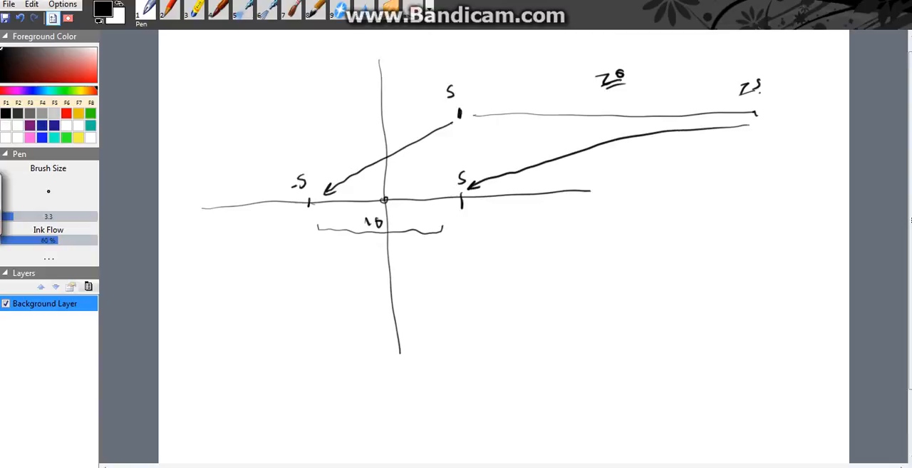
pyautogui.moveTo(439, 74); pyautogui.dragTo(449, 125)
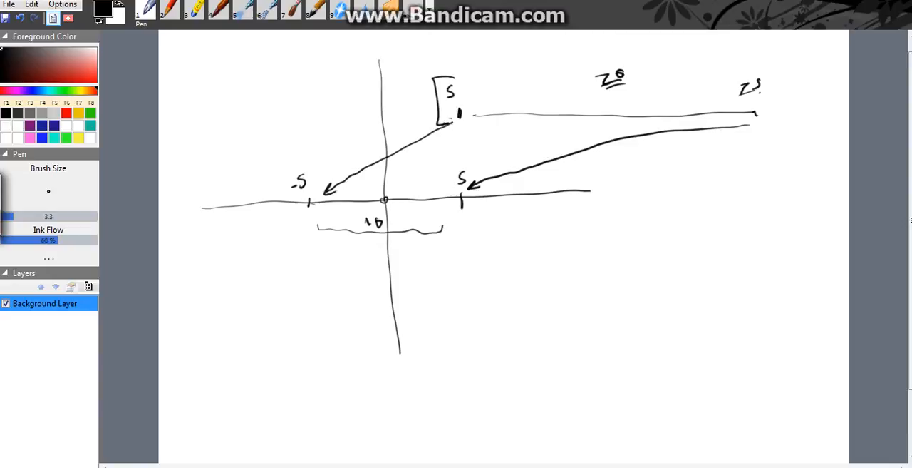
pyautogui.moveTo(431, 112); pyautogui.dragTo(377, 119)
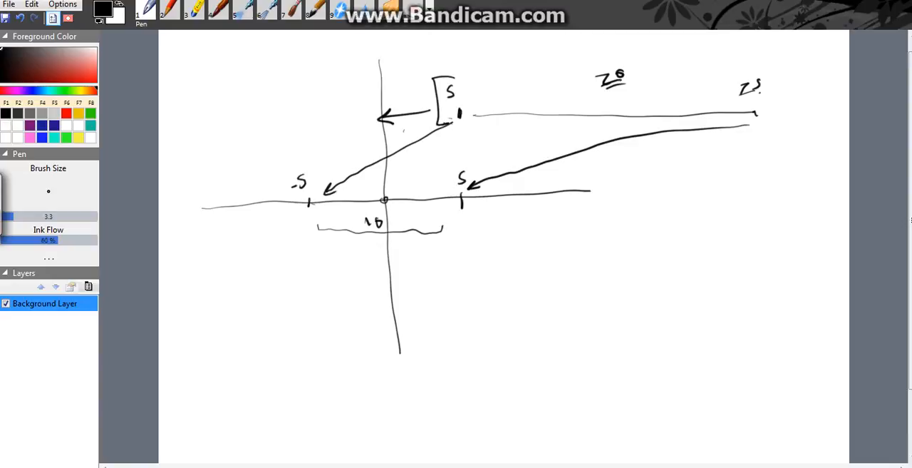
pyautogui.moveTo(425, 57); pyautogui.dragTo(416, 71)
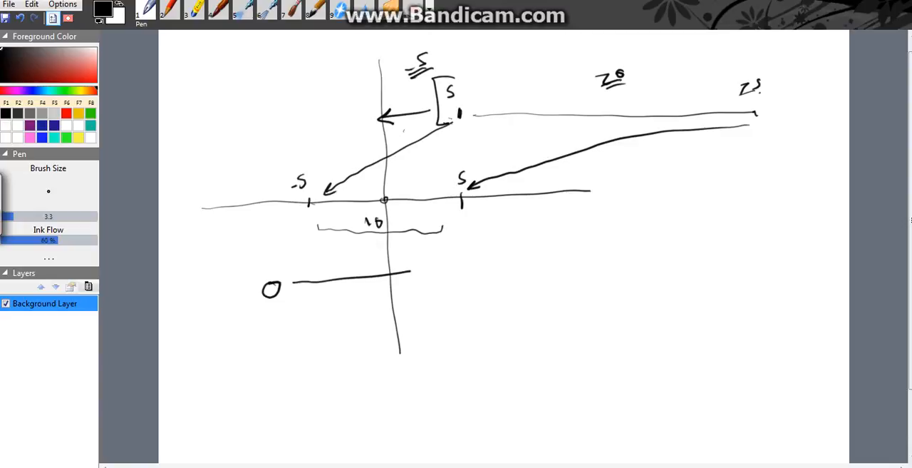
pyautogui.moveTo(442, 274); pyautogui.dragTo(511, 274)
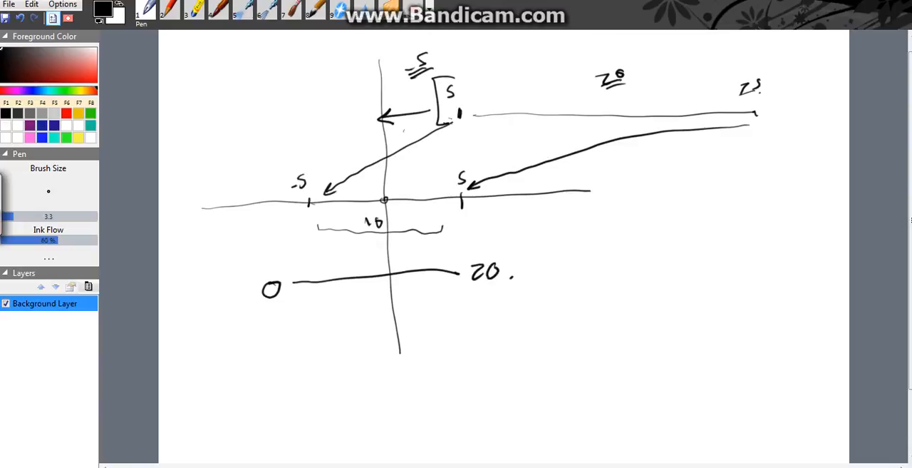
# Write 'Normalize' and annotate the normalization steps with circled values and arrows
pyautogui.moveTo(573, 243); pyautogui.dragTo(620, 256)
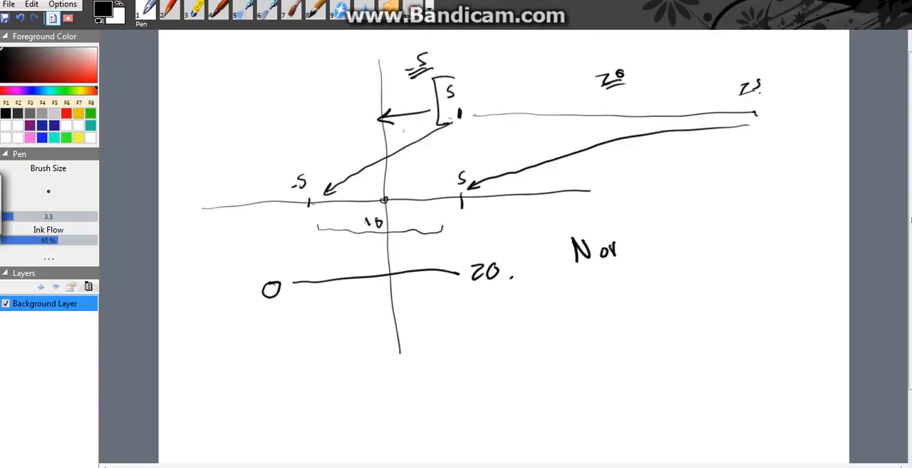
pyautogui.moveTo(620, 250); pyautogui.dragTo(684, 242)
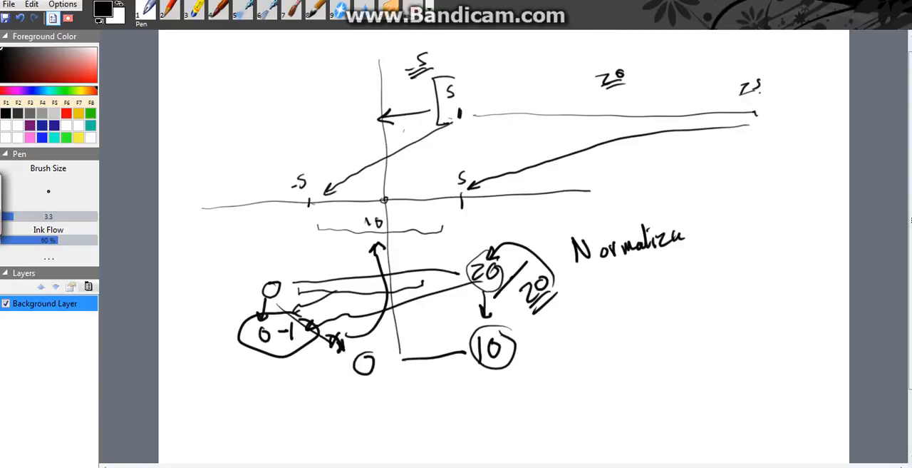
pyautogui.moveTo(285, 163); pyautogui.dragTo(300, 221)
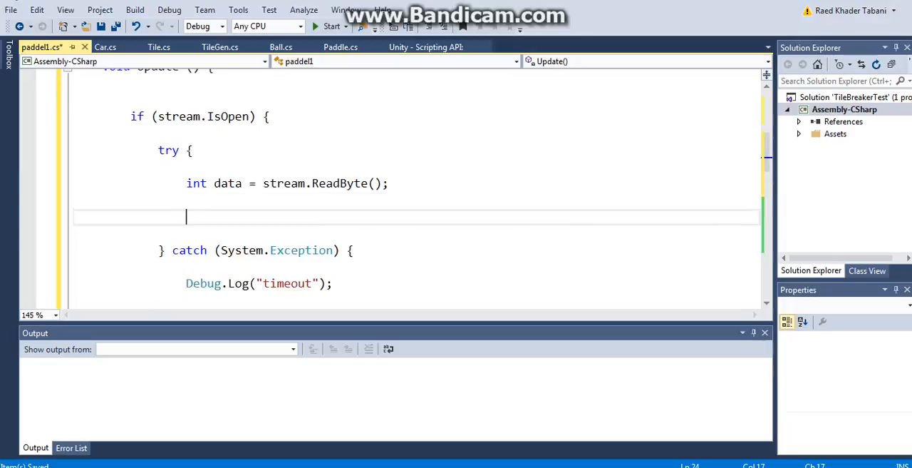
# After the ReadByte line, write 'data = Mathf.Clamp(data, 5, 25);'
pyautogui.write('data')
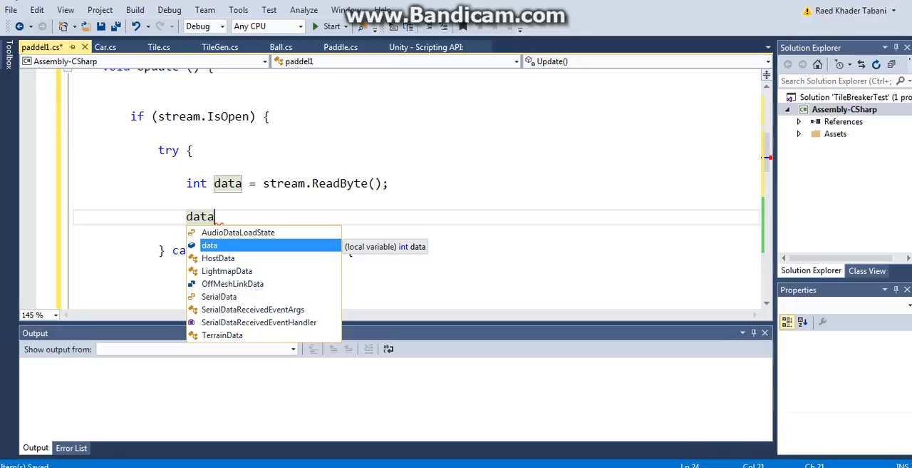
pyautogui.write('=Ma')
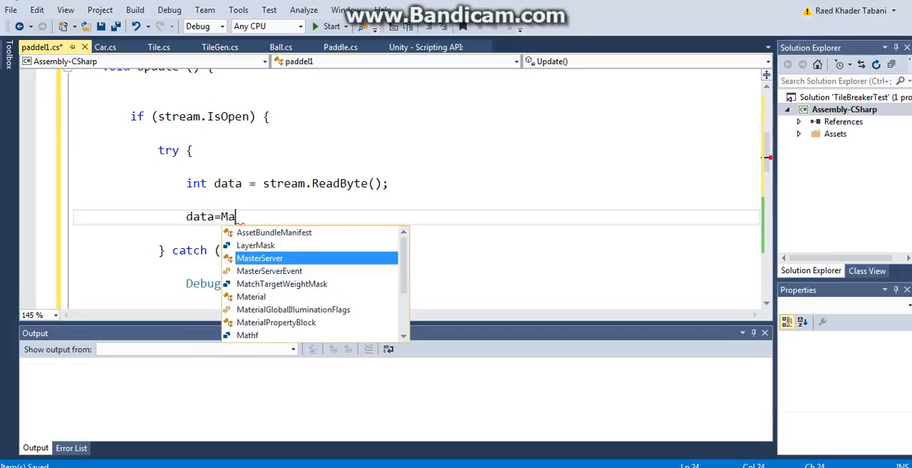
pyautogui.write('thf.c')
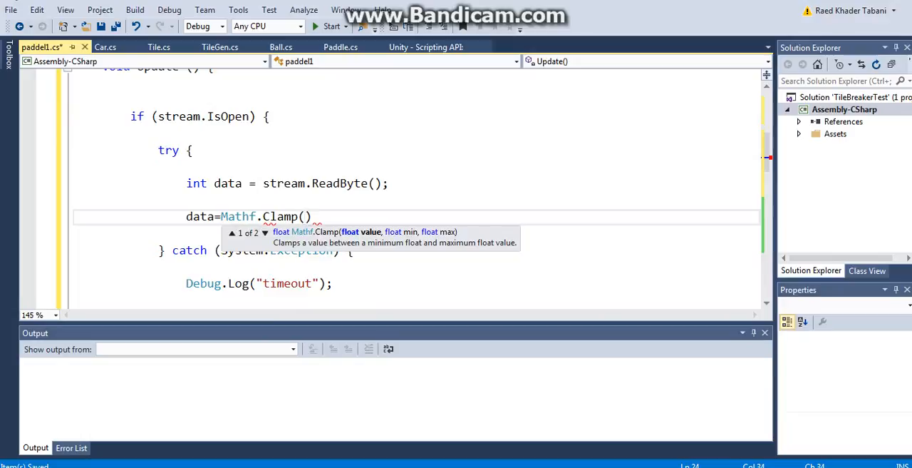
pyautogui.write('data,-')
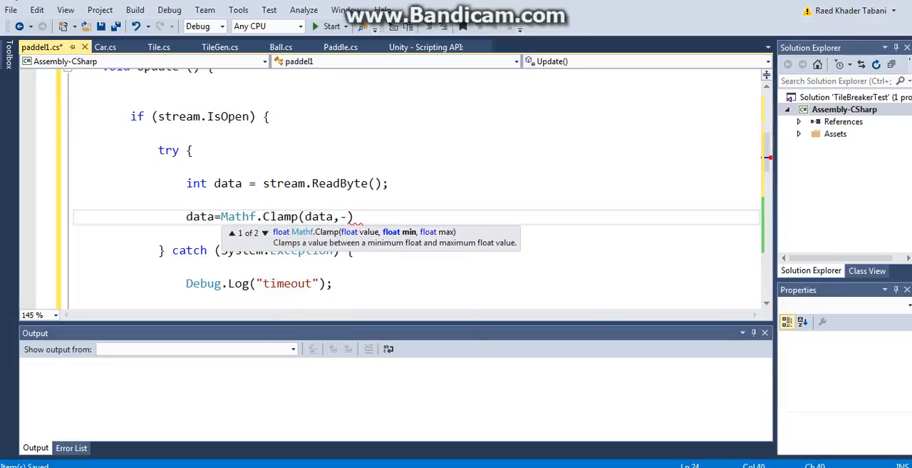
pyautogui.write('5,2')
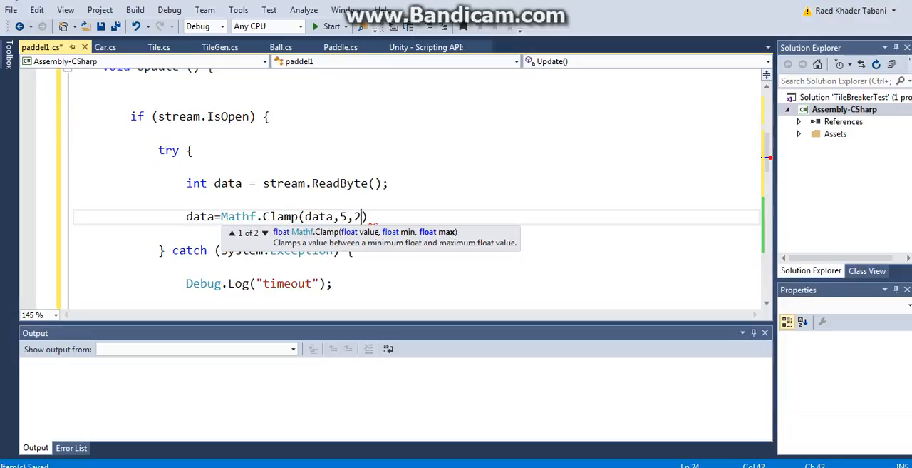
pyautogui.write('5);')
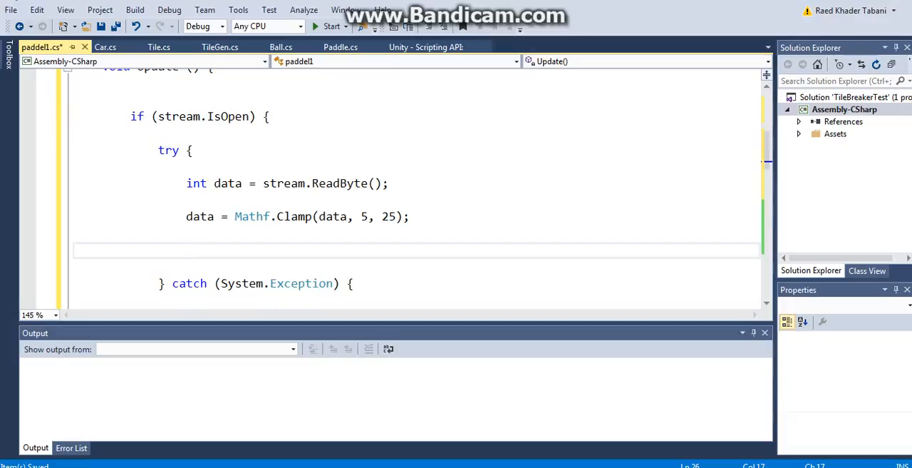
# Below the clamp, write 'data -= 5; data /= 20; data *= 10; data -= 5;'
pyautogui.write('data -= 5;')
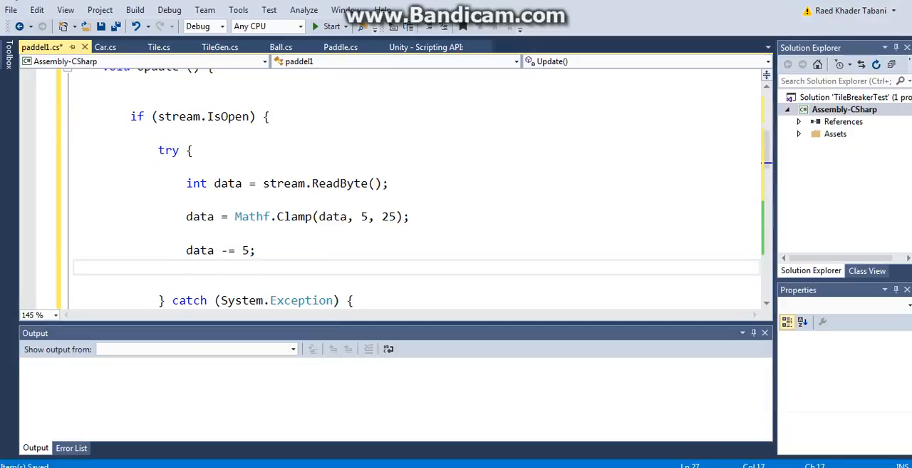
pyautogui.write('data')
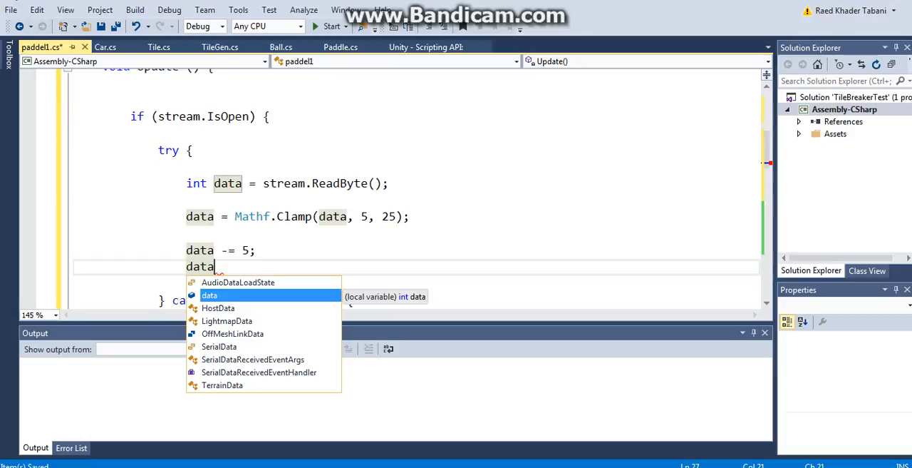
pyautogui.write('/=20')
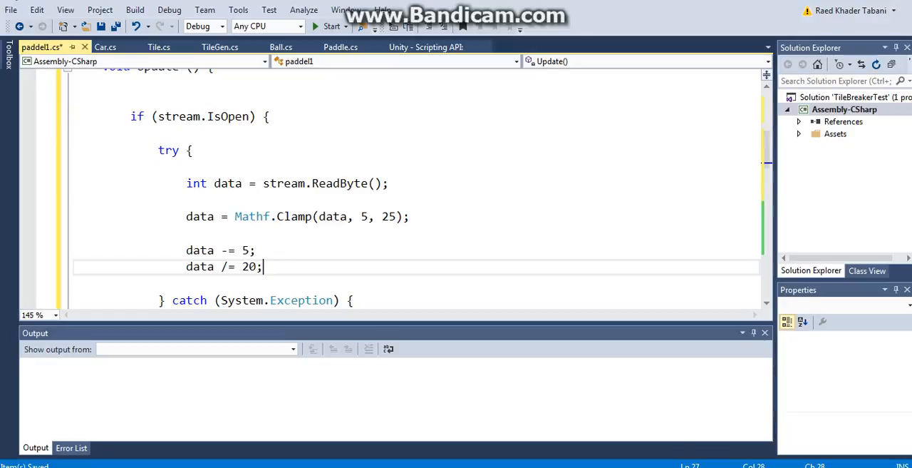
pyautogui.write('data')
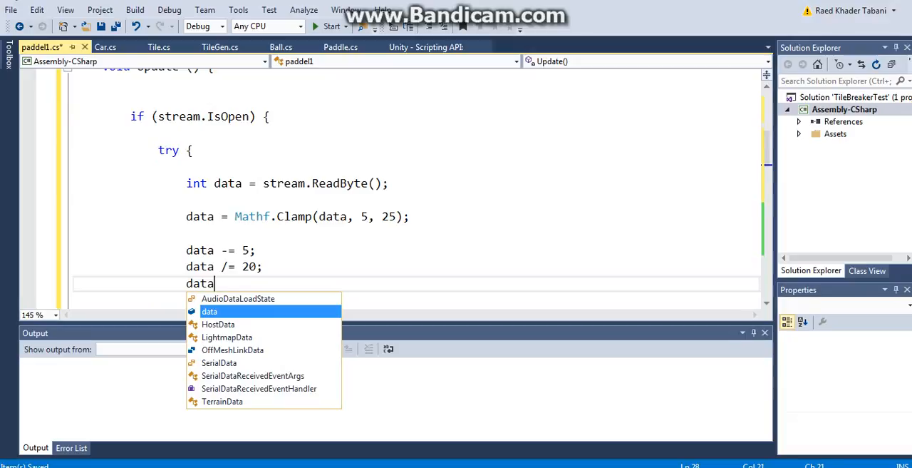
pyautogui.write('*=1')
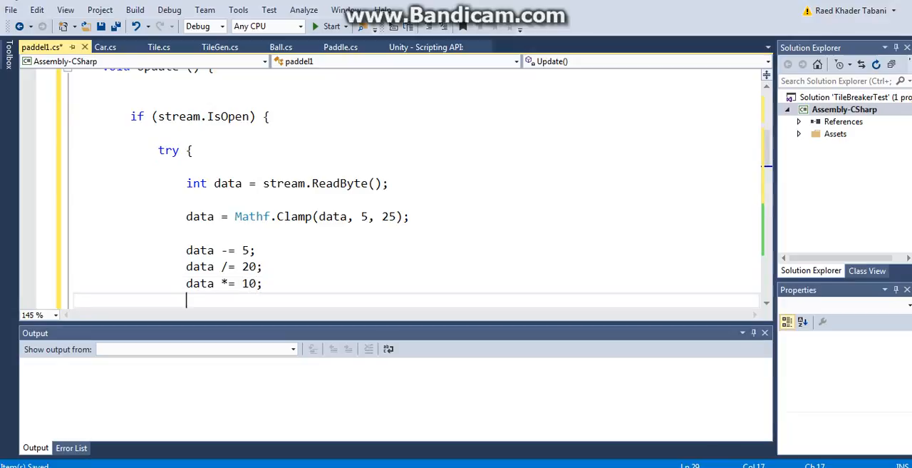
pyautogui.write('data -= 5;')
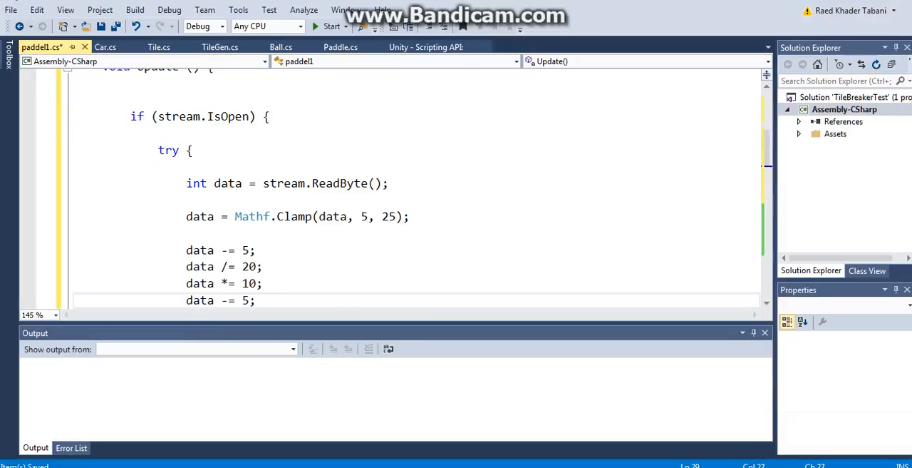
pyautogui.doubleClick(362, 217)
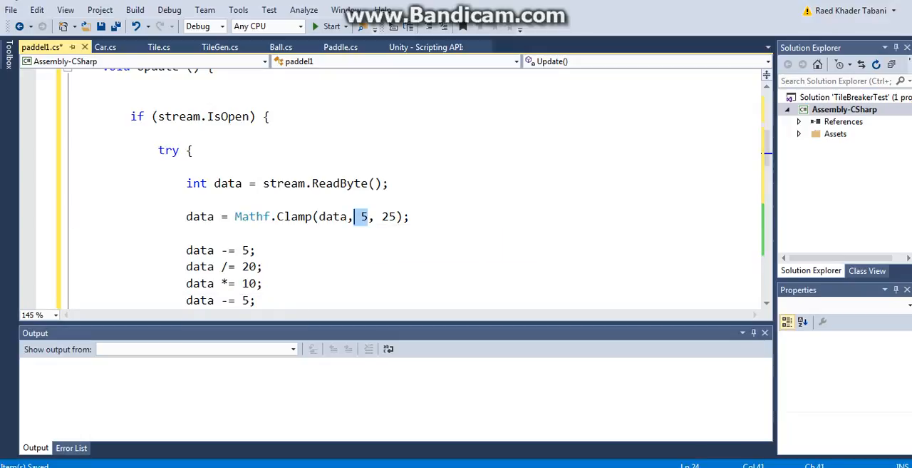
pyautogui.scroll(-3)
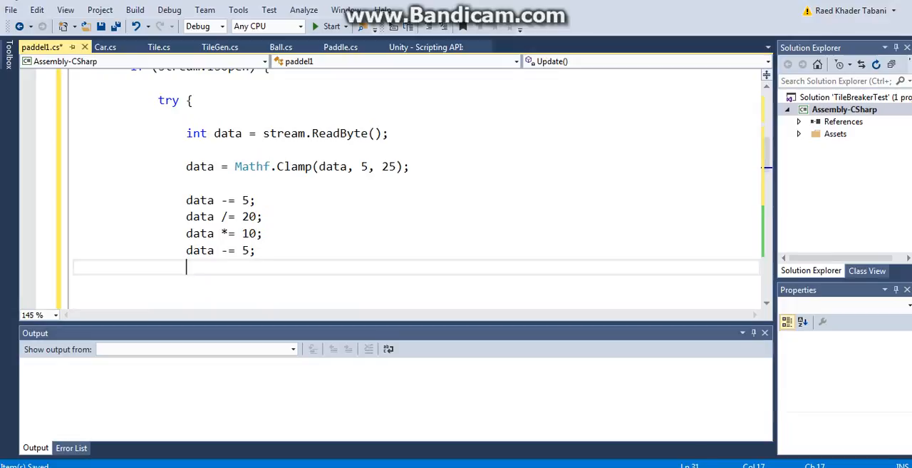
pyautogui.scroll(-3)
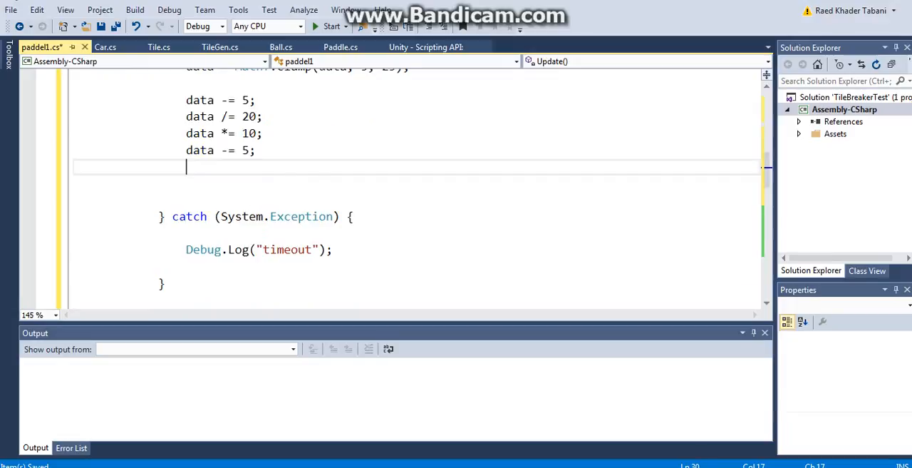
pyautogui.scroll(3)
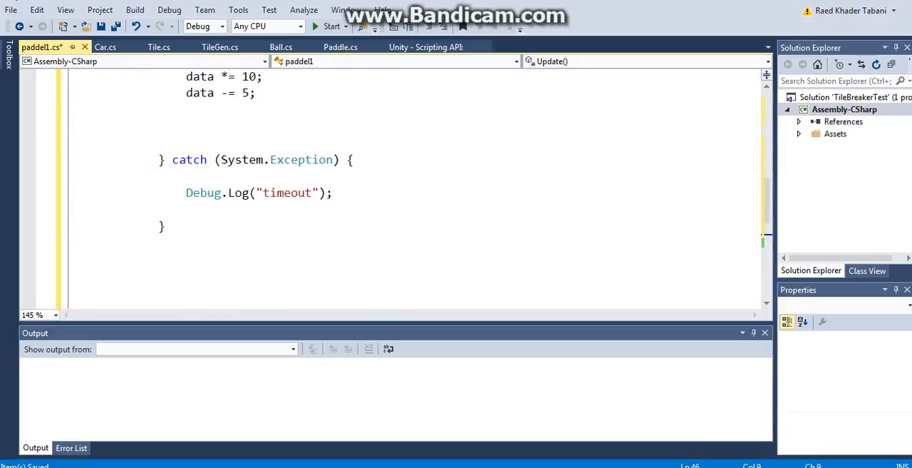
pyautogui.scroll(3)
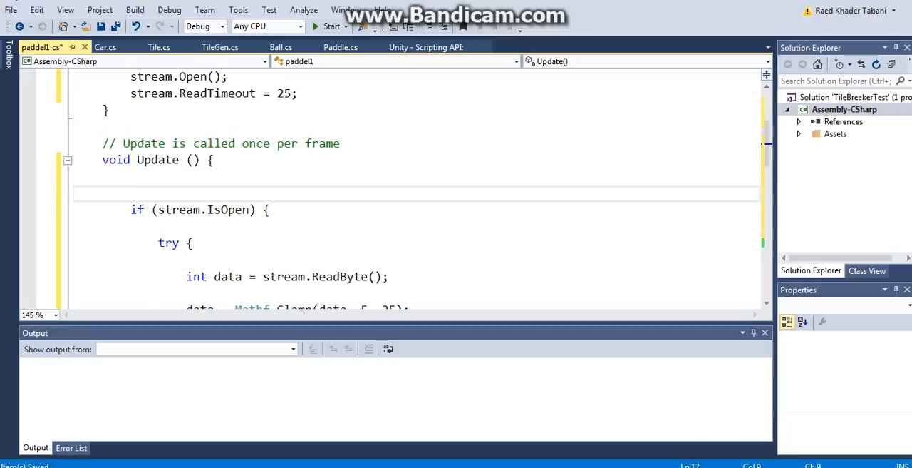
# Declare 'Vector2 temp' at the top of Update and assign 'temp.x = data;' in the try block
pyautogui.write('Vector2 temp')
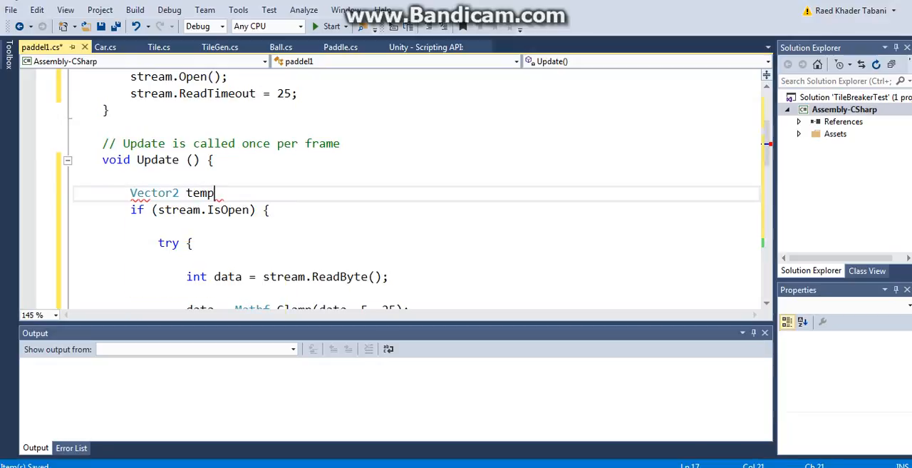
pyautogui.write('= tra')
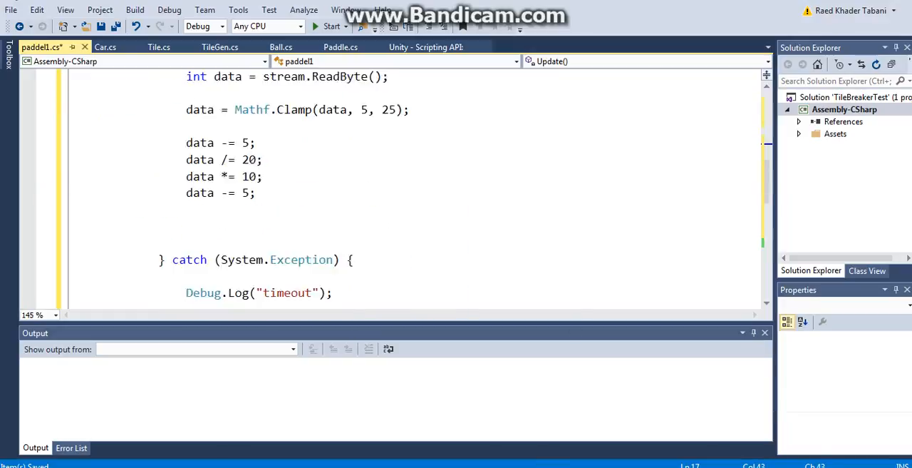
pyautogui.write('t')
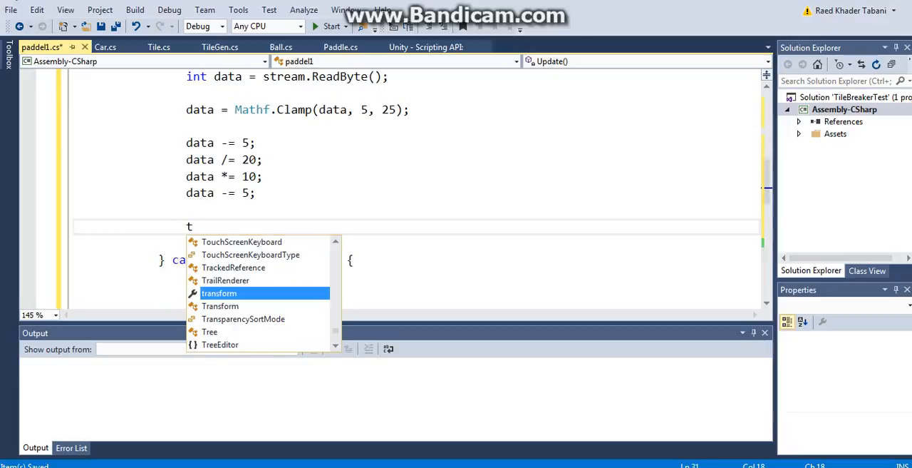
pyautogui.write('emp.x=')
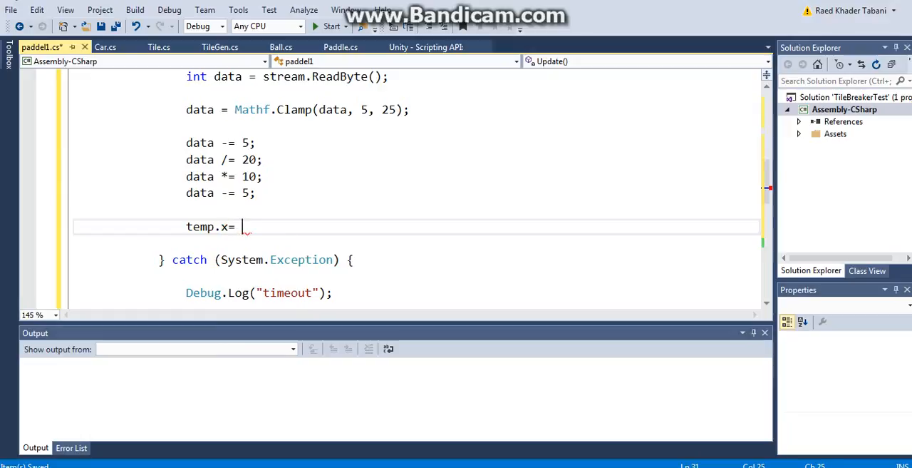
pyautogui.write('data;')
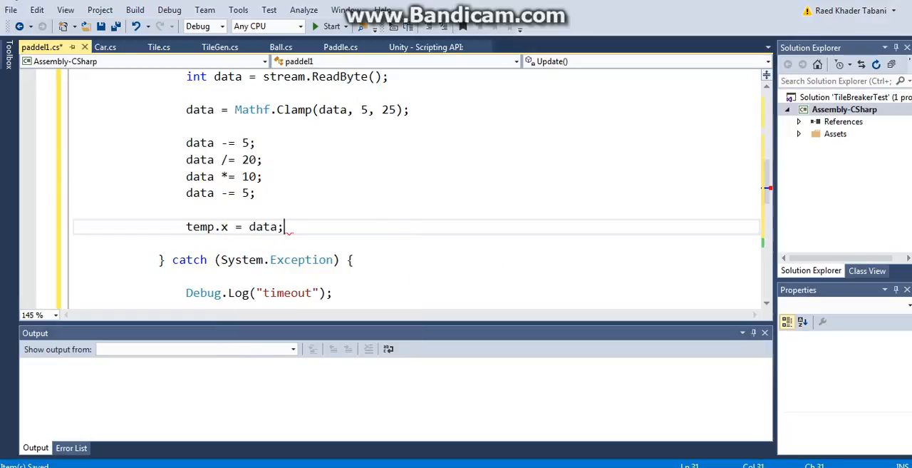
# After the try block, set 'transform.position = temp;' and save the script
pyautogui.scroll(-3)
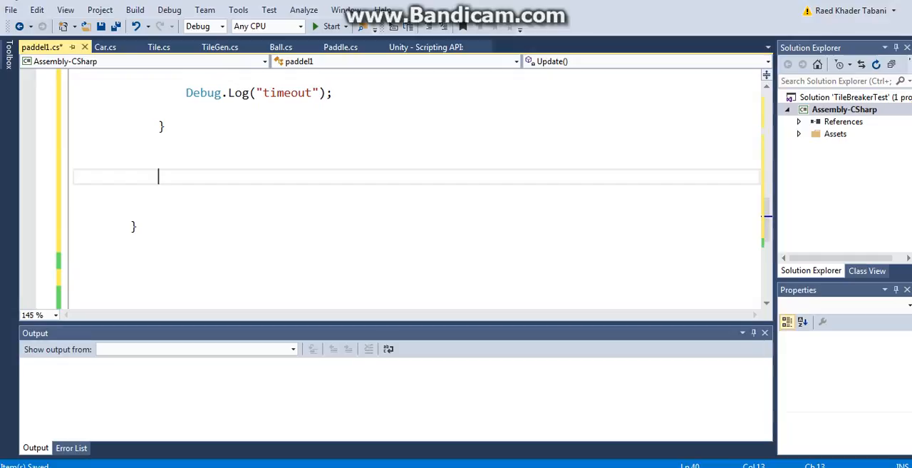
pyautogui.write('transform.position = temp;')
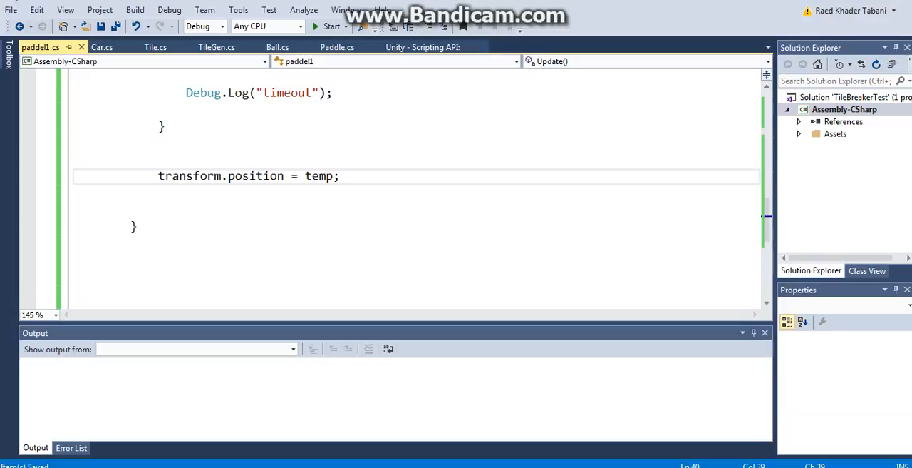
pyautogui.click(341, 176)
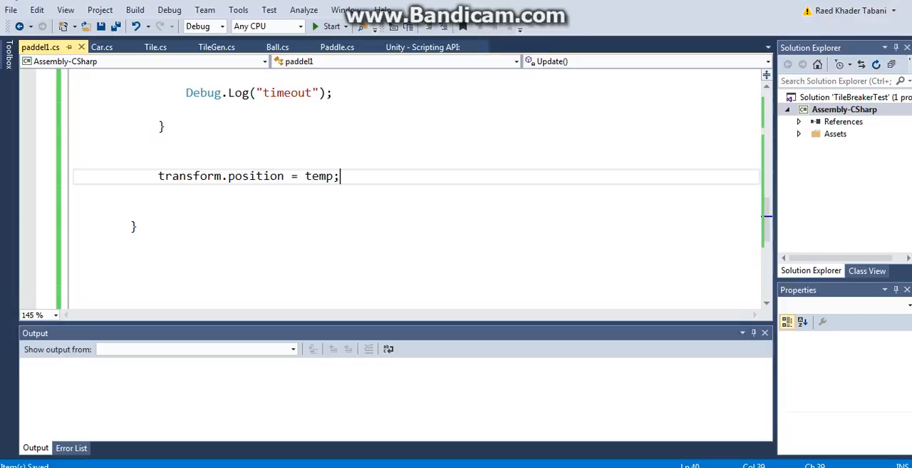
pyautogui.moveTo(388, 349)
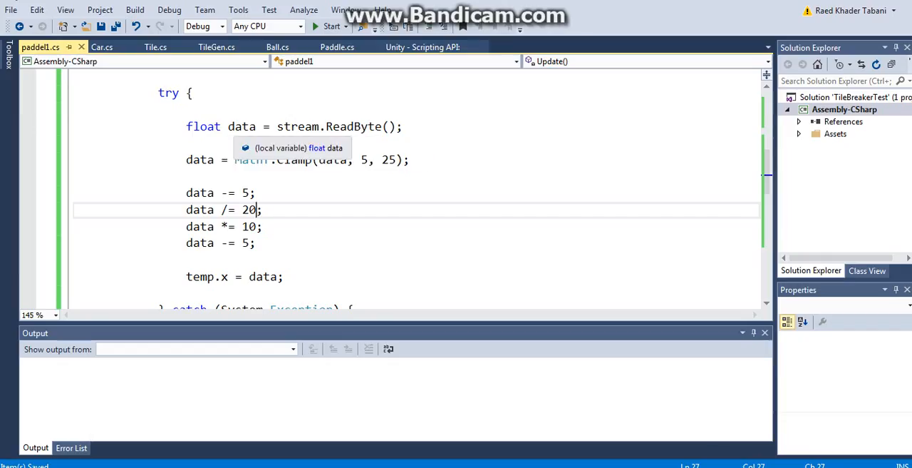
# Change 'int data' to 'float data' and highlight the float keyword
pyautogui.doubleClick(202, 126)
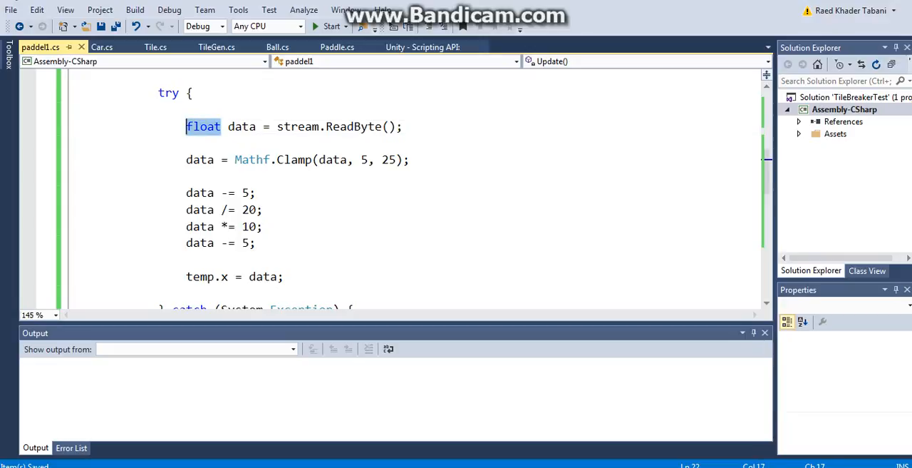
pyautogui.doubleClick(248, 210)
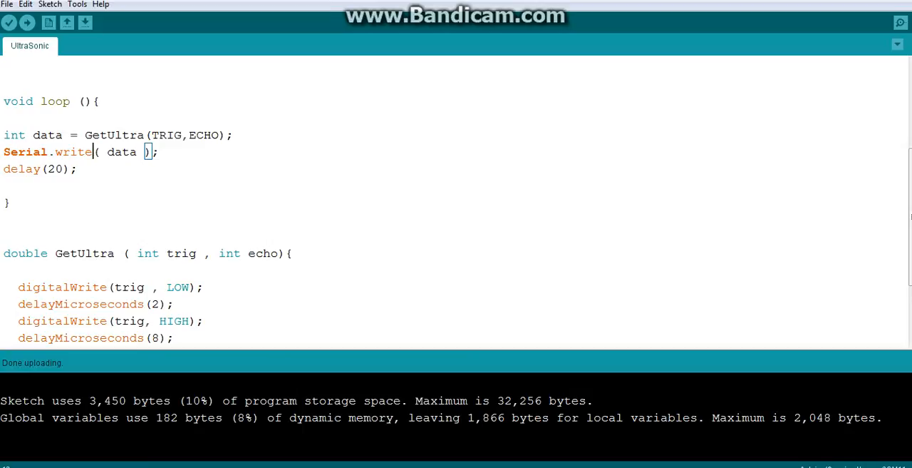
# Highlight the Serial.write(data) call and save the UltraSonic sketch with Ctrl+S
pyautogui.doubleClick(73, 151)
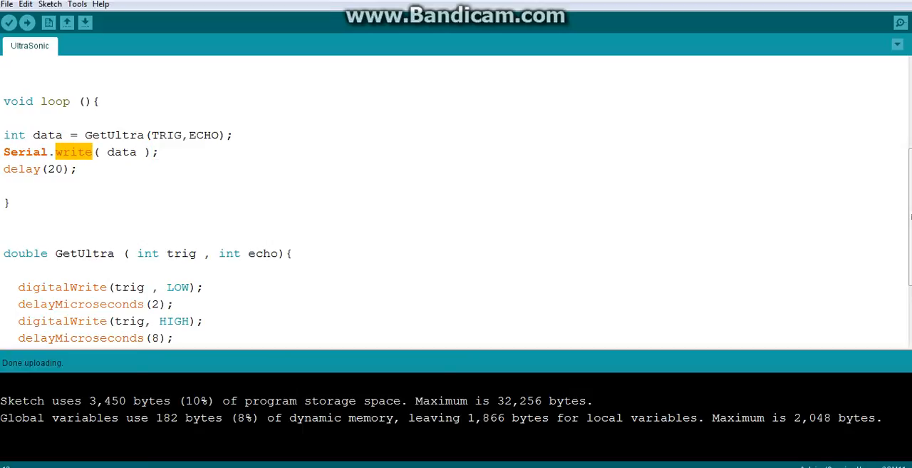
pyautogui.press('ctrl+s')
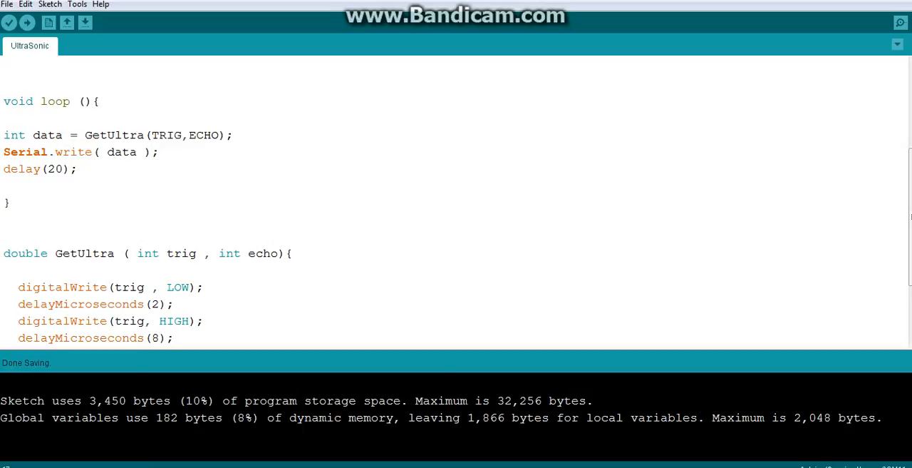